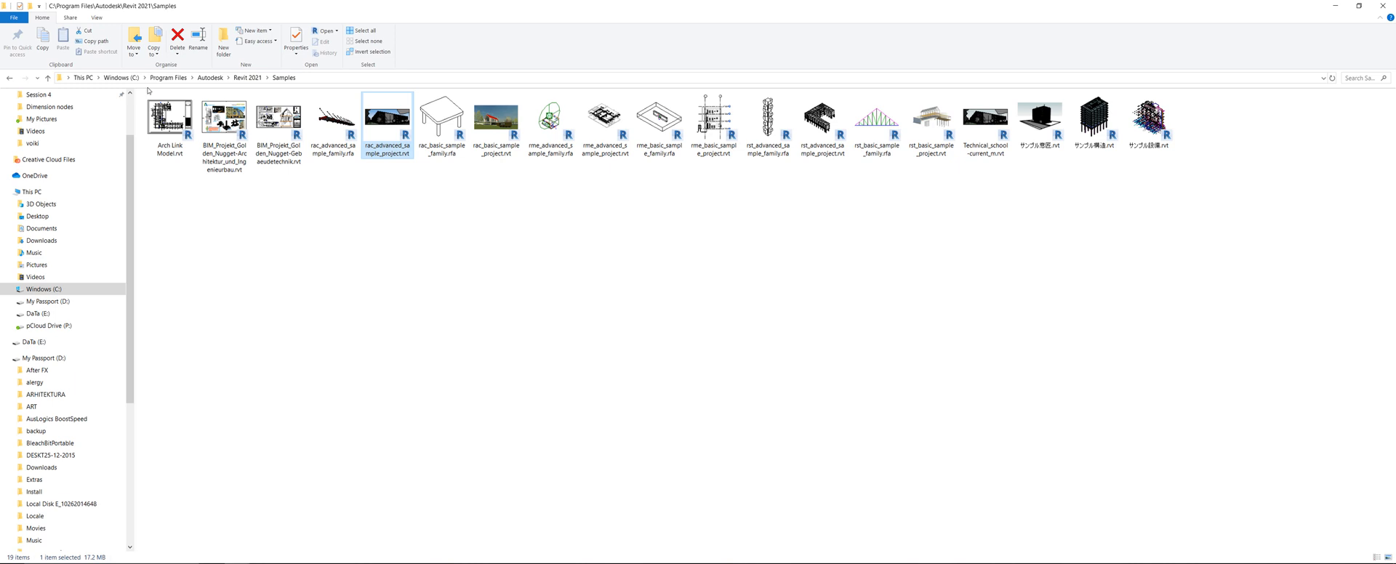
{"action": "mouse_move", "coordinate": [252, 89]}
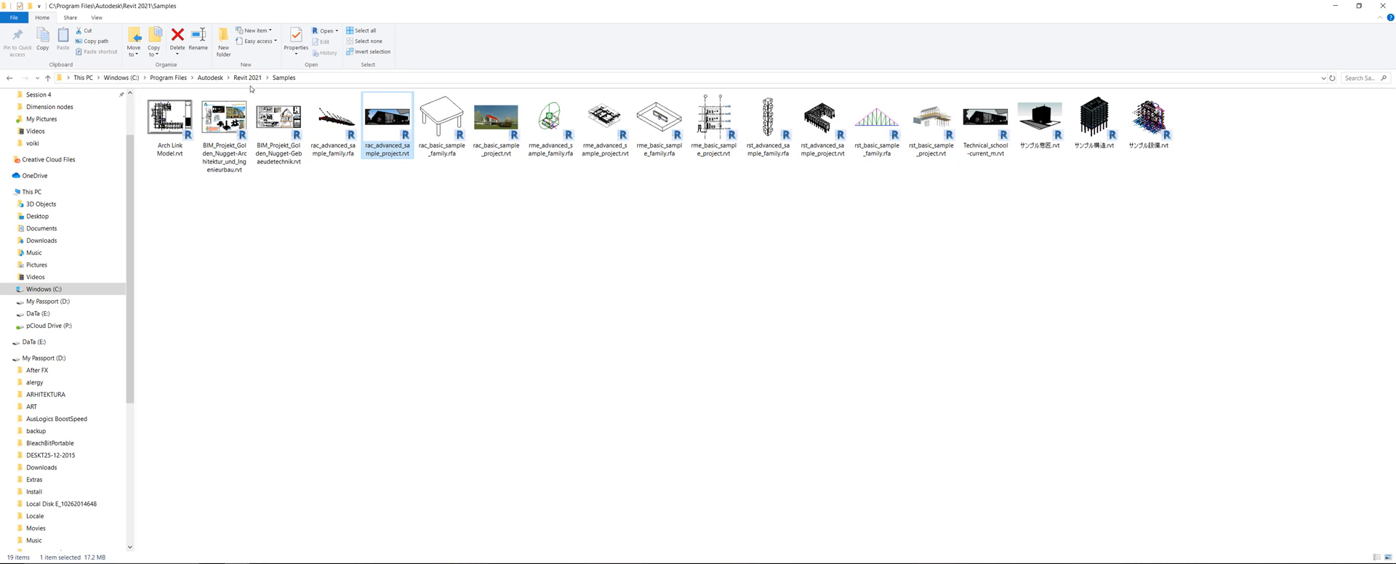
{"action": "mouse_move", "coordinate": [301, 88]}
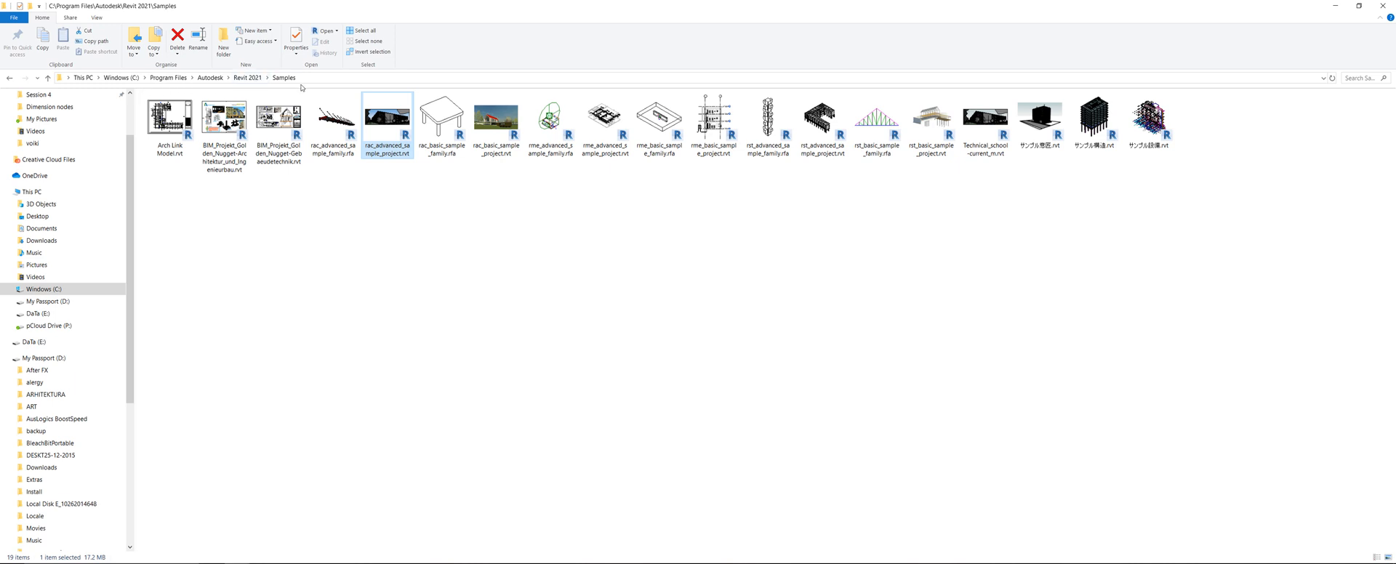
{"action": "mouse_move", "coordinate": [584, 461]}
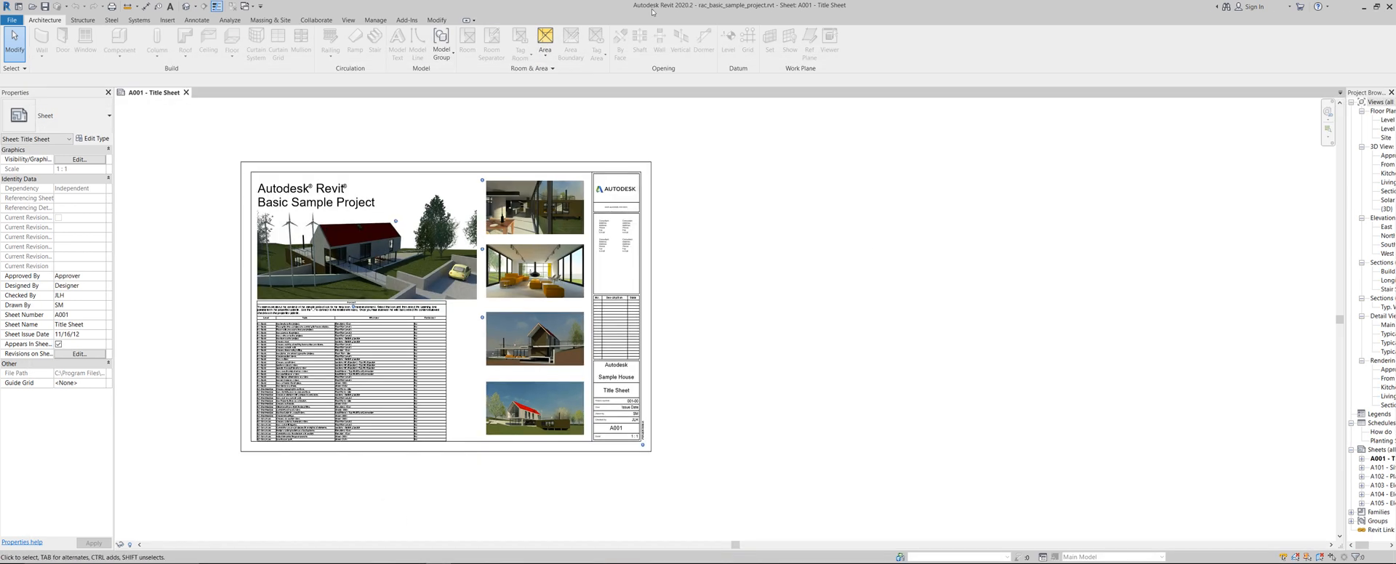
{"action": "mouse_move", "coordinate": [563, 550]}
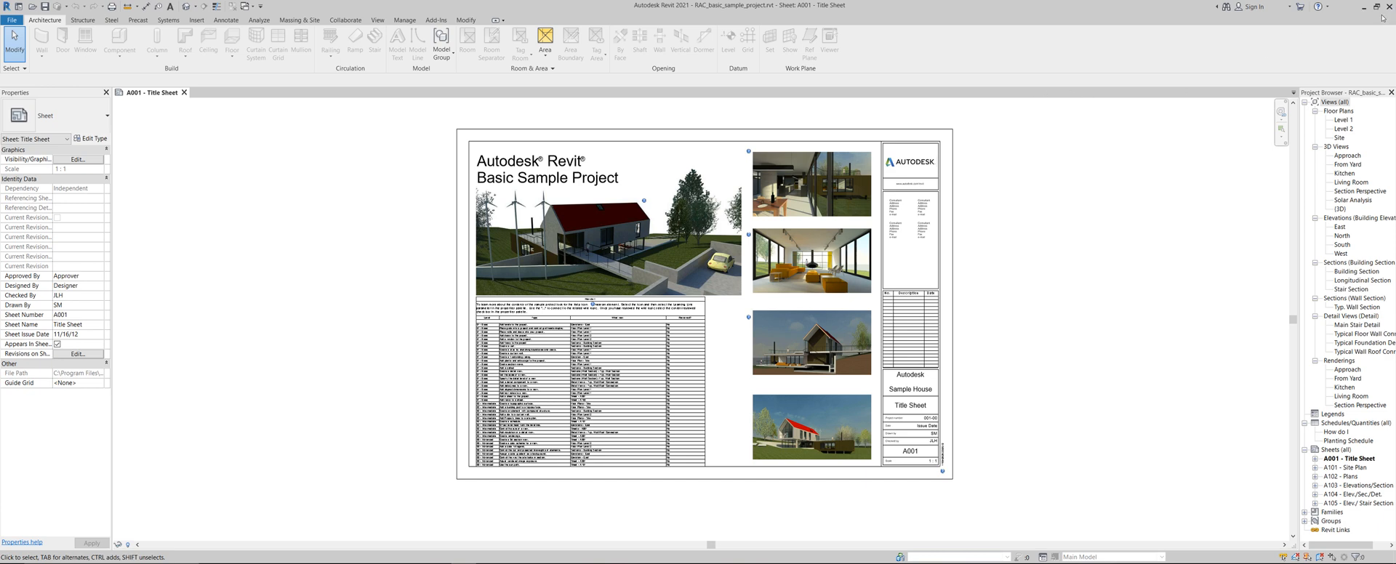
{"action": "mouse_move", "coordinate": [269, 212]}
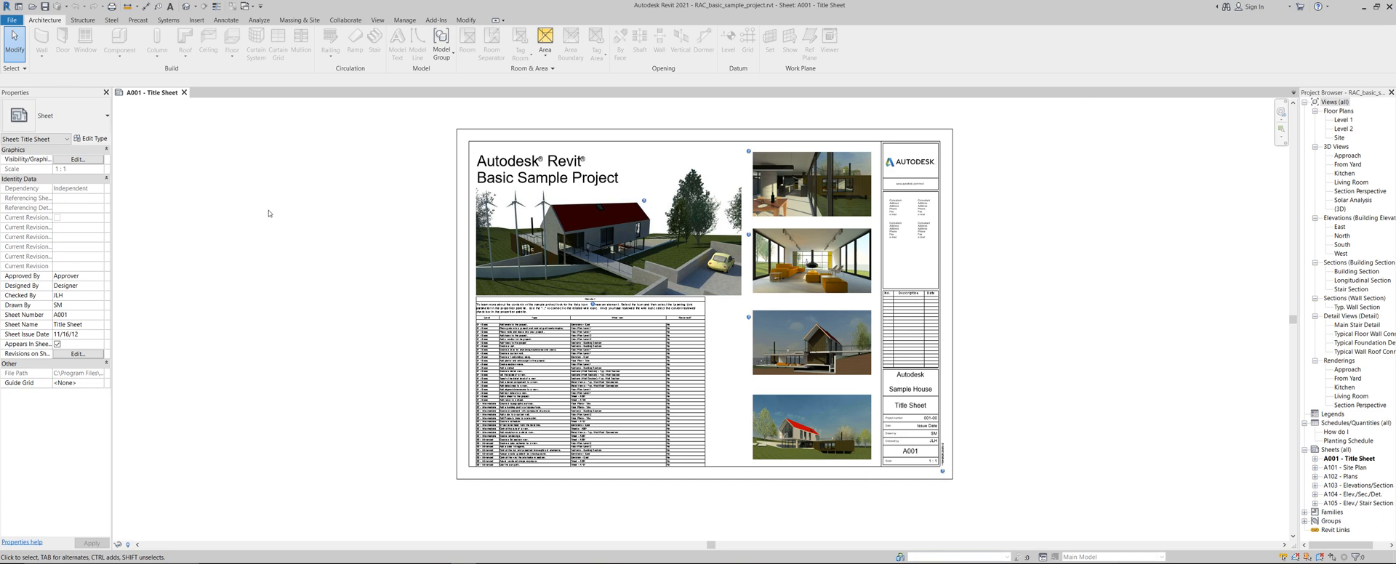
{"action": "mouse_move", "coordinate": [314, 224]}
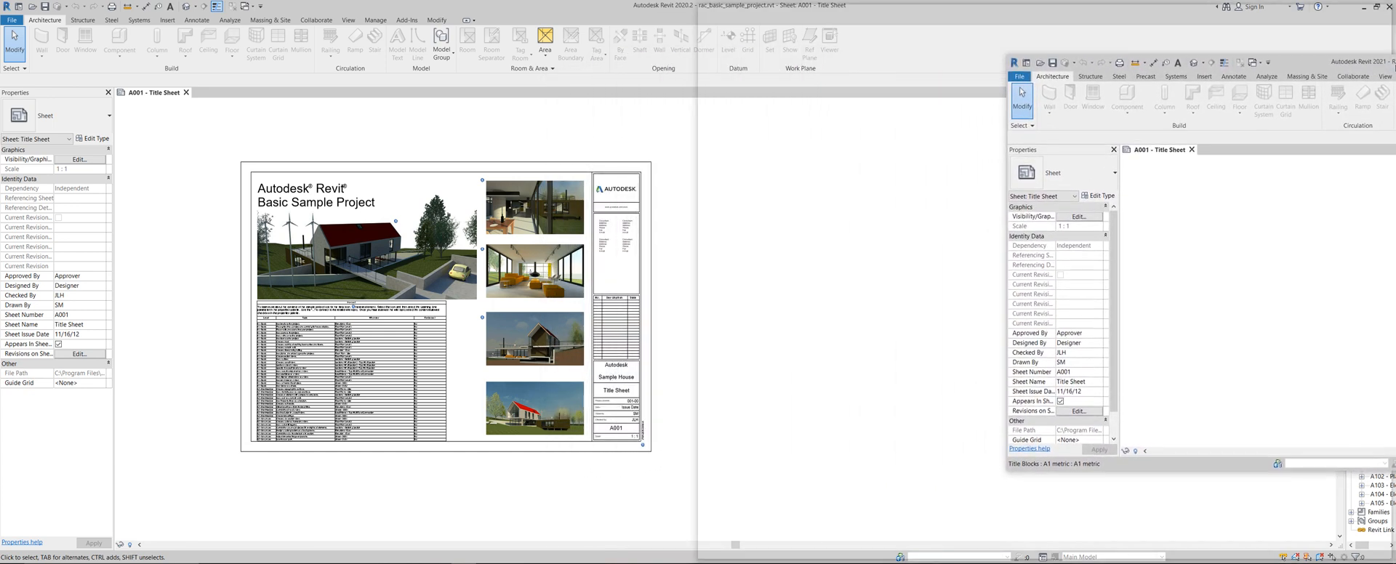
Step: Snap Revit 2021 right, Revit 2020 left, and show the house's Default 3D View in 2020
{"action": "key", "text": "alt+tab"}
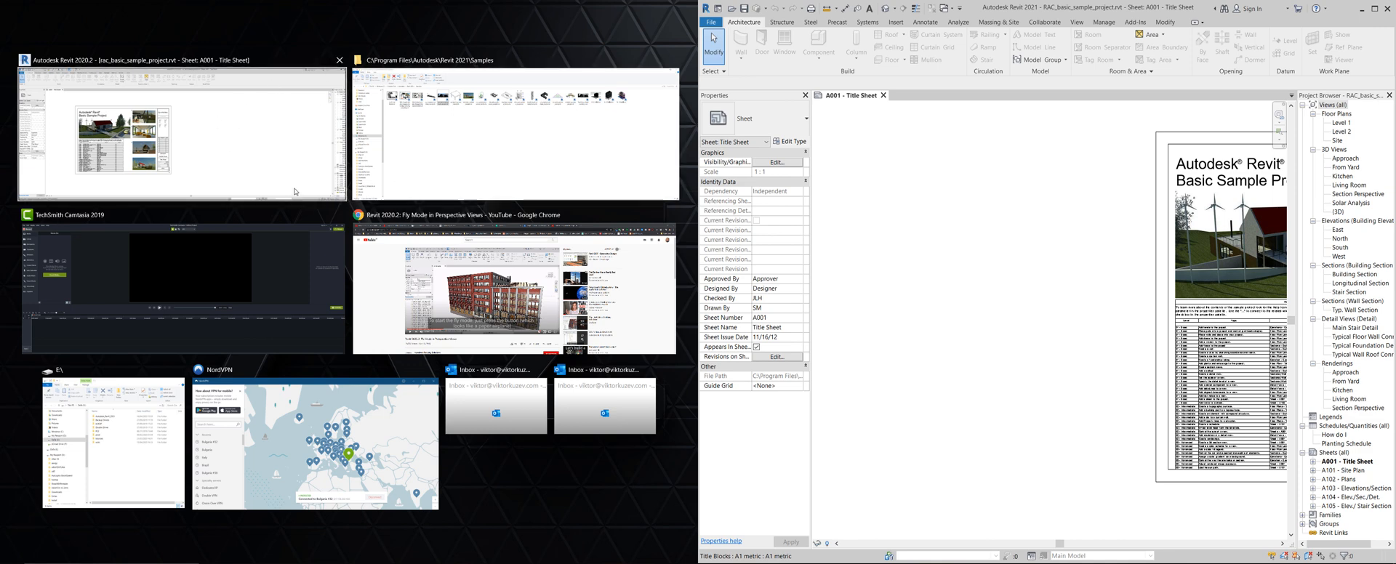
{"action": "mouse_move", "coordinate": [305, 130]}
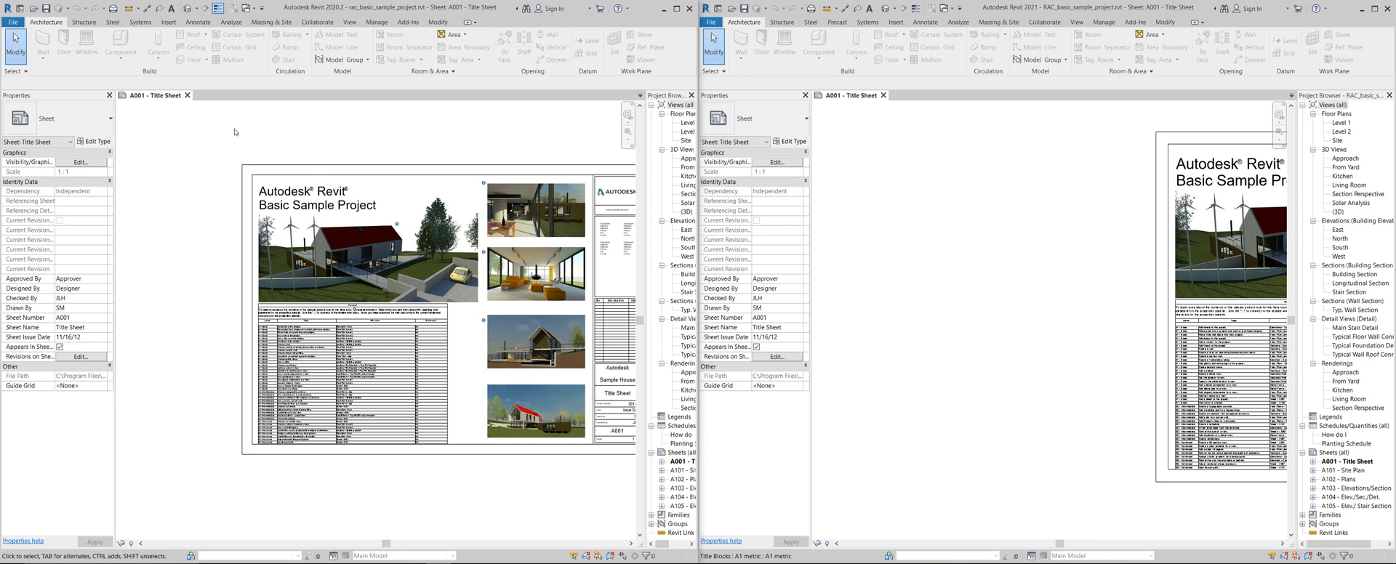
{"action": "scroll", "scroll_direction": "down", "scroll_amount": 3}
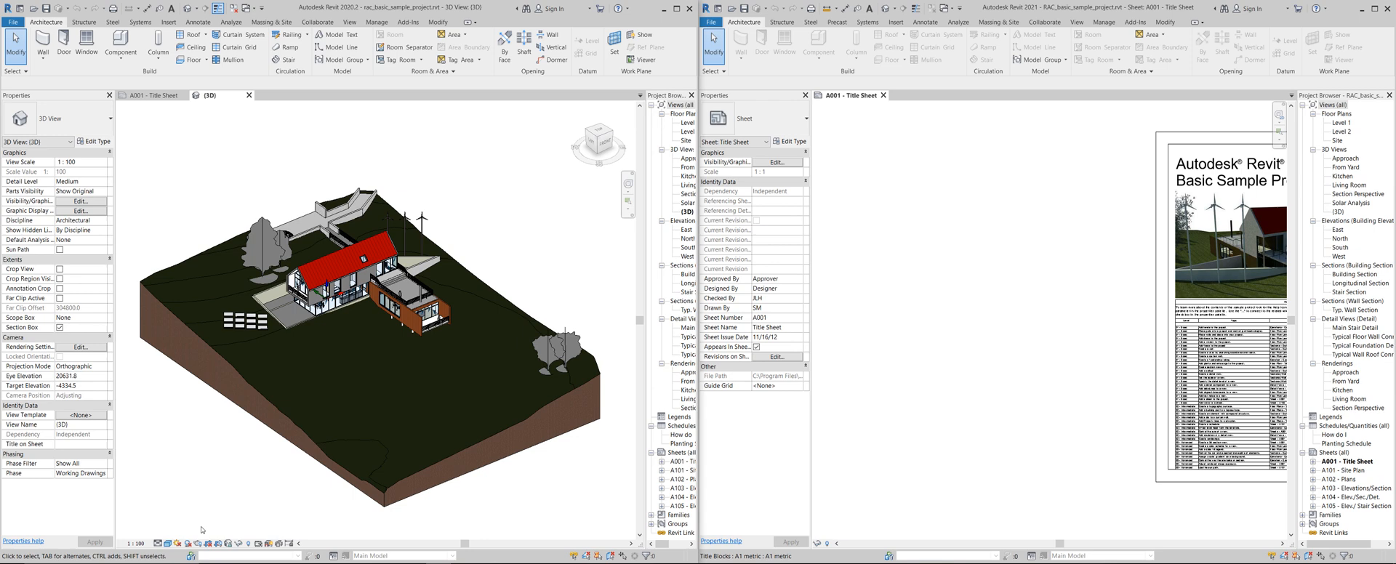
Step: Switch Revit 2021 to the Default 3D View of the house from the Quick Access Toolbar
{"action": "left_click", "coordinate": [172, 543]}
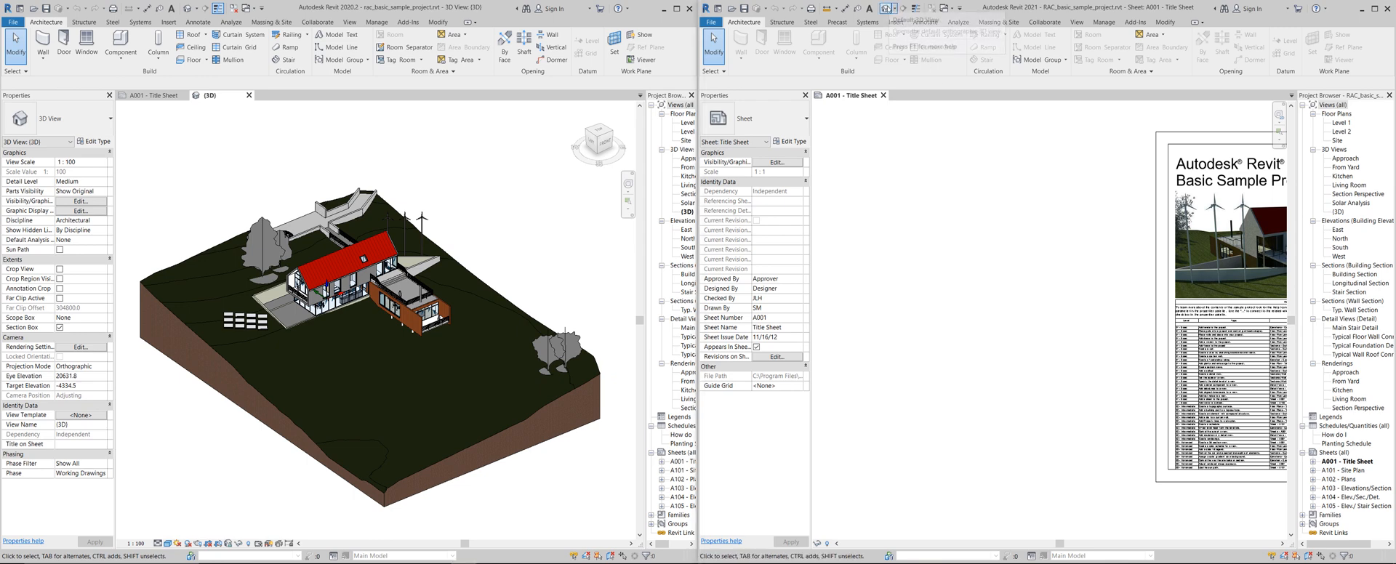
{"action": "left_click", "coordinate": [935, 95]}
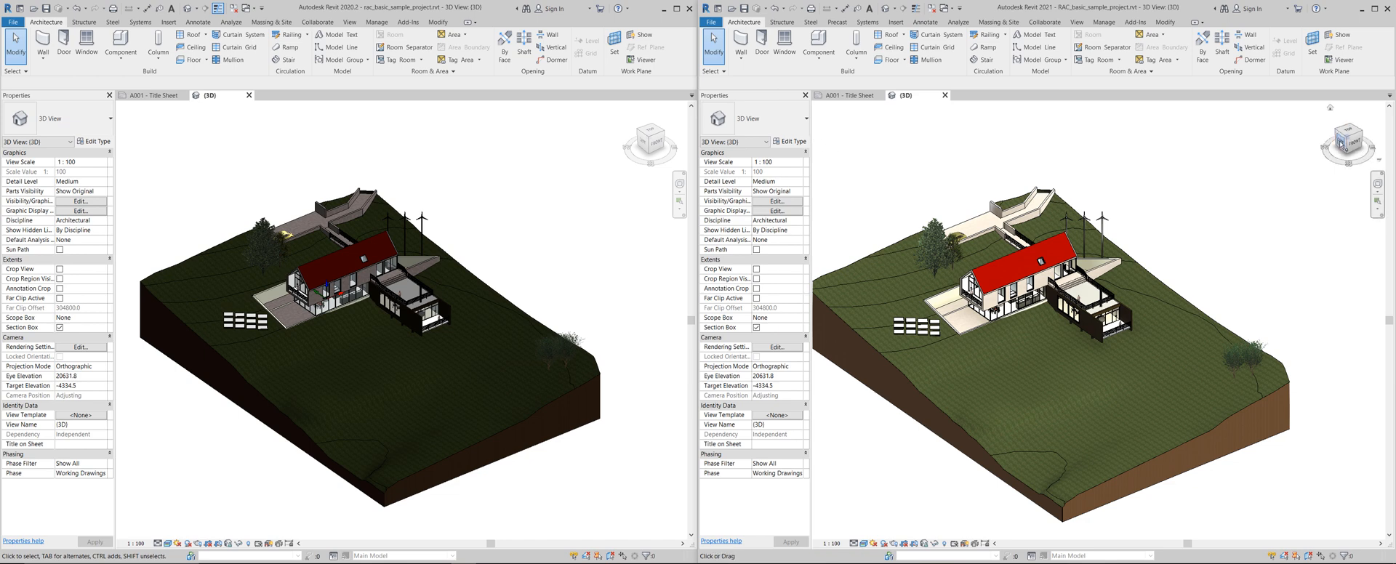
{"action": "mouse_move", "coordinate": [819, 128]}
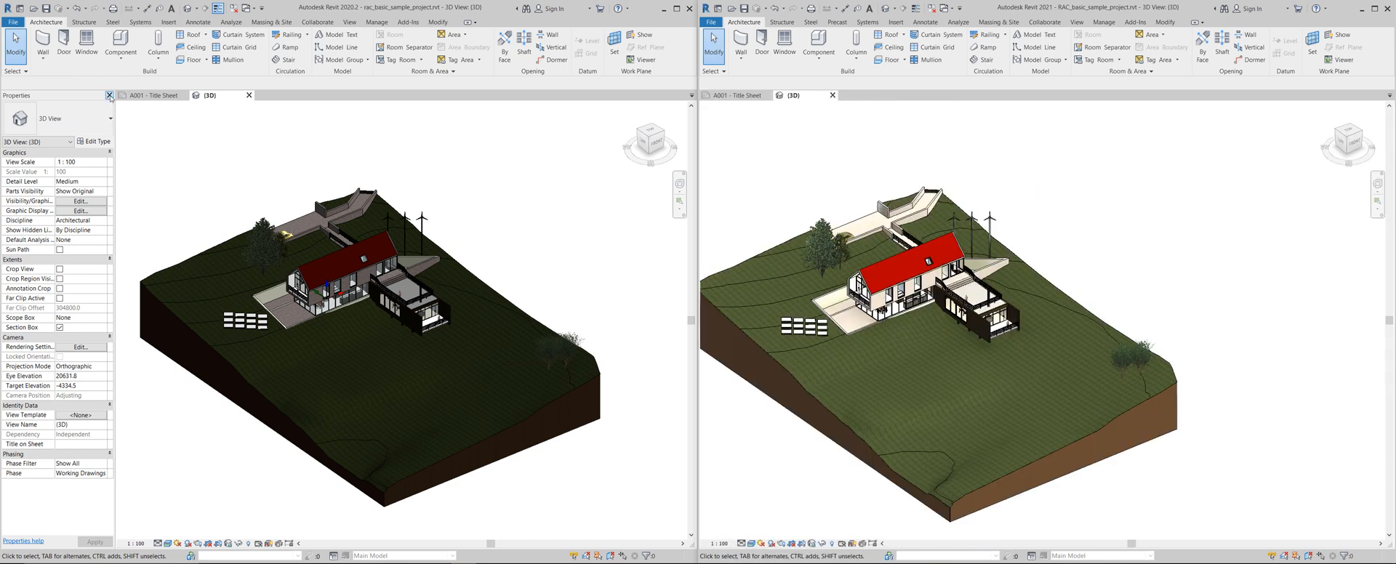
Step: Hide the Properties palette and orbit in close on the trees and parked car in both views
{"action": "left_click", "coordinate": [109, 95]}
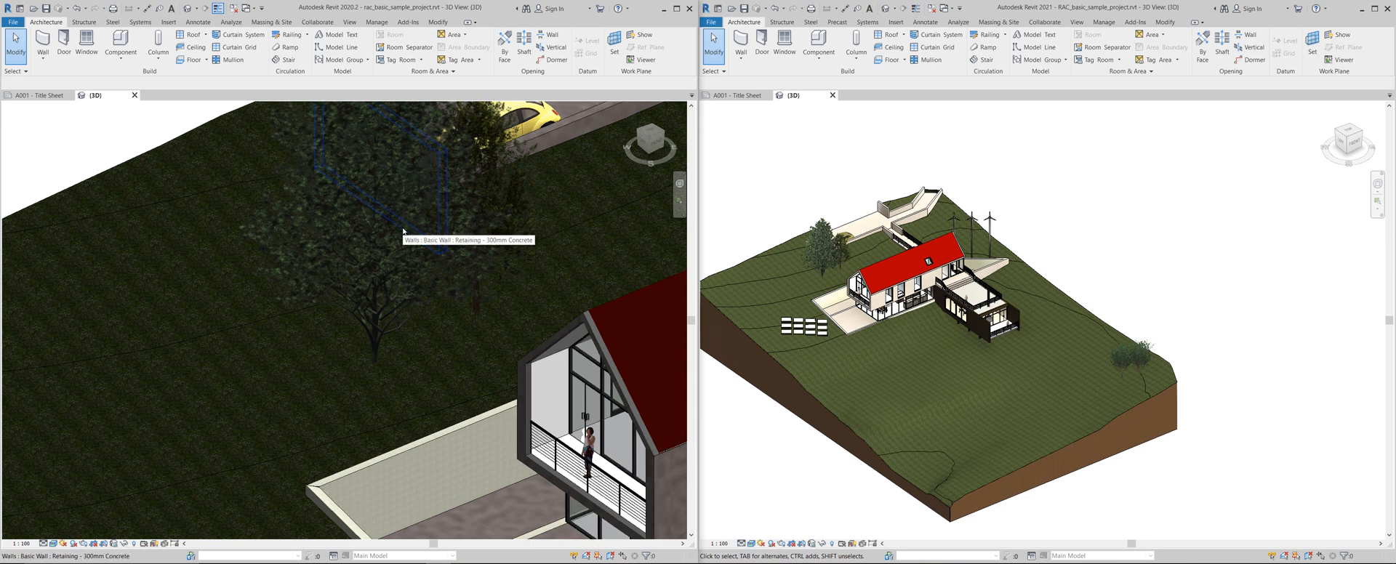
{"action": "mouse_move", "coordinate": [403, 231]}
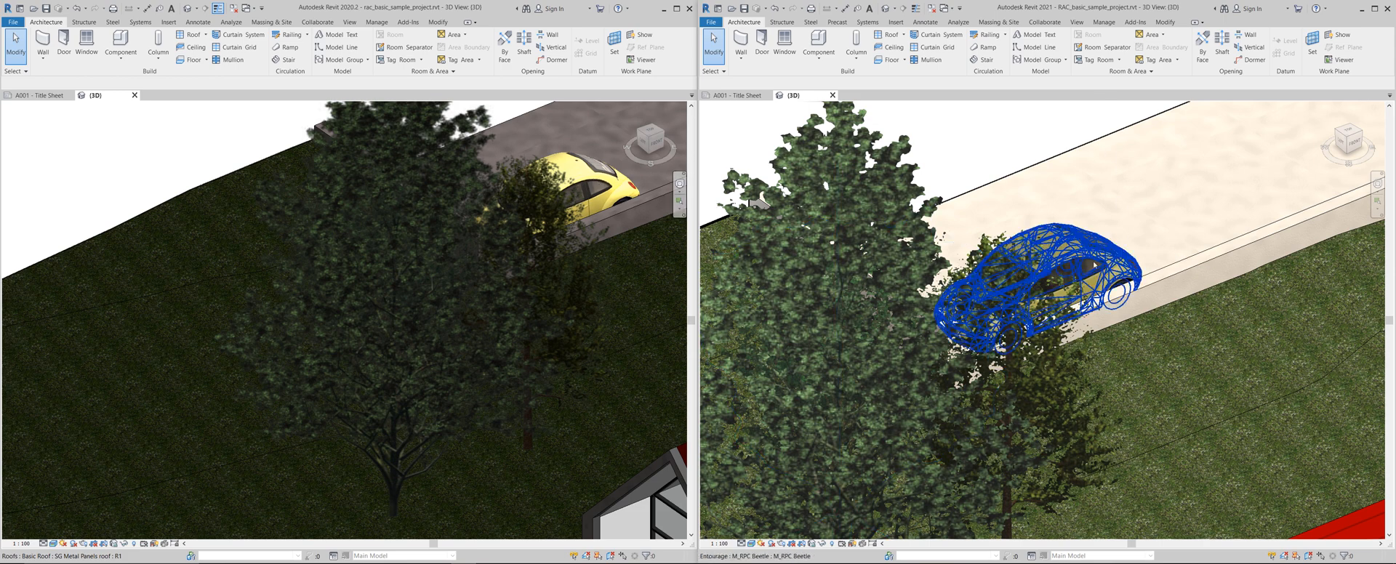
{"action": "left_click", "coordinate": [1050, 268]}
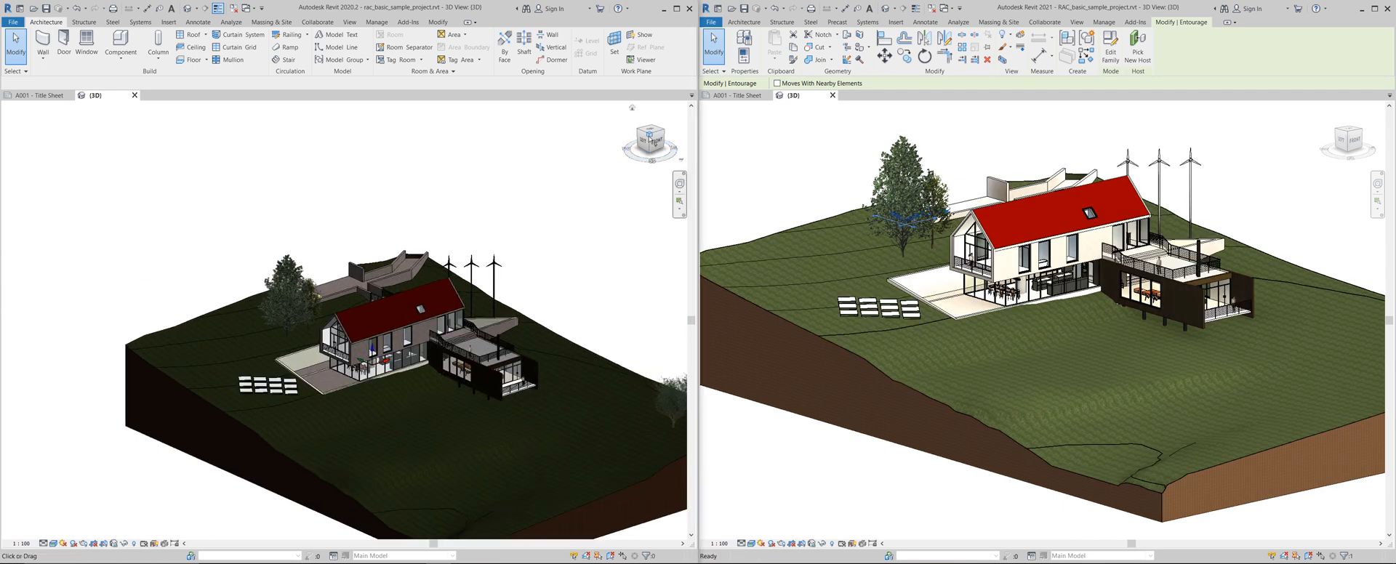
Step: Toggle the 2021 view to Perspective via the ViewCube and fly into the living room
{"action": "right_click", "coordinate": [631, 136]}
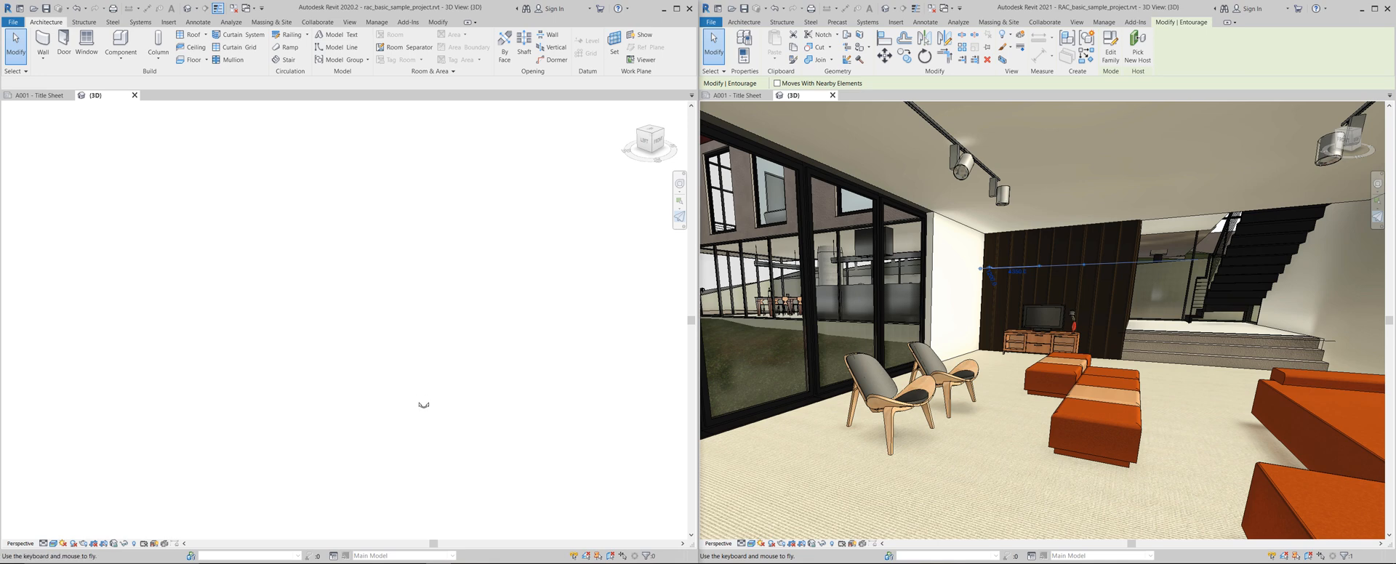
{"action": "mouse_move", "coordinate": [478, 279]}
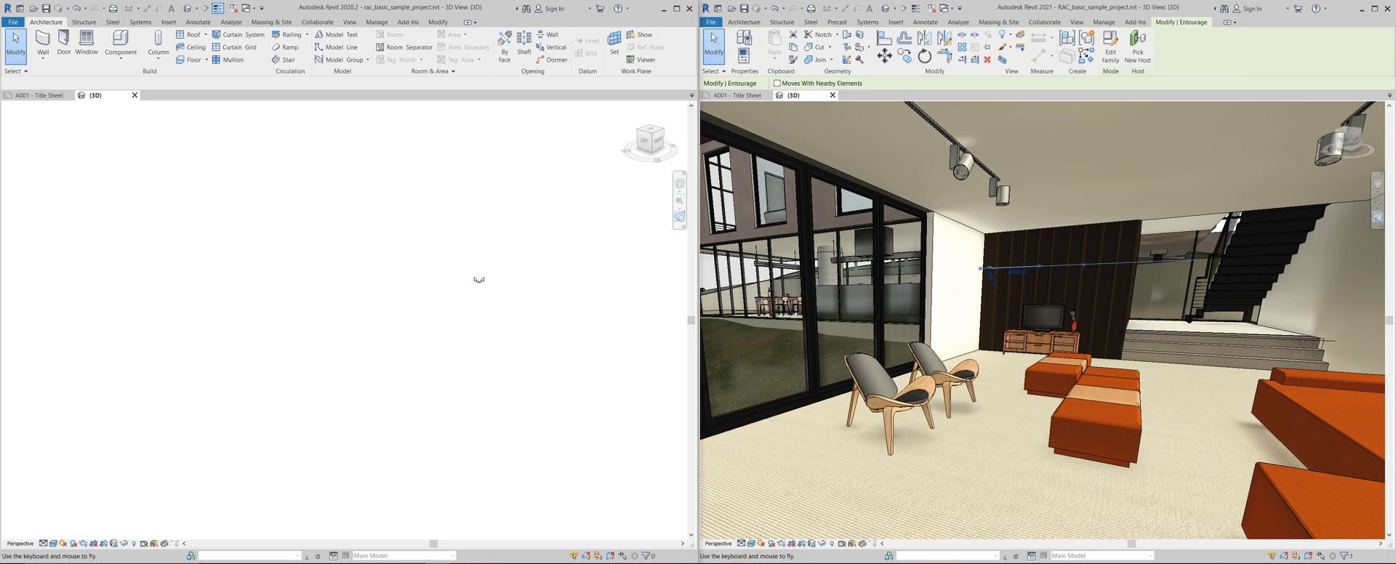
{"action": "mouse_move", "coordinate": [542, 248]}
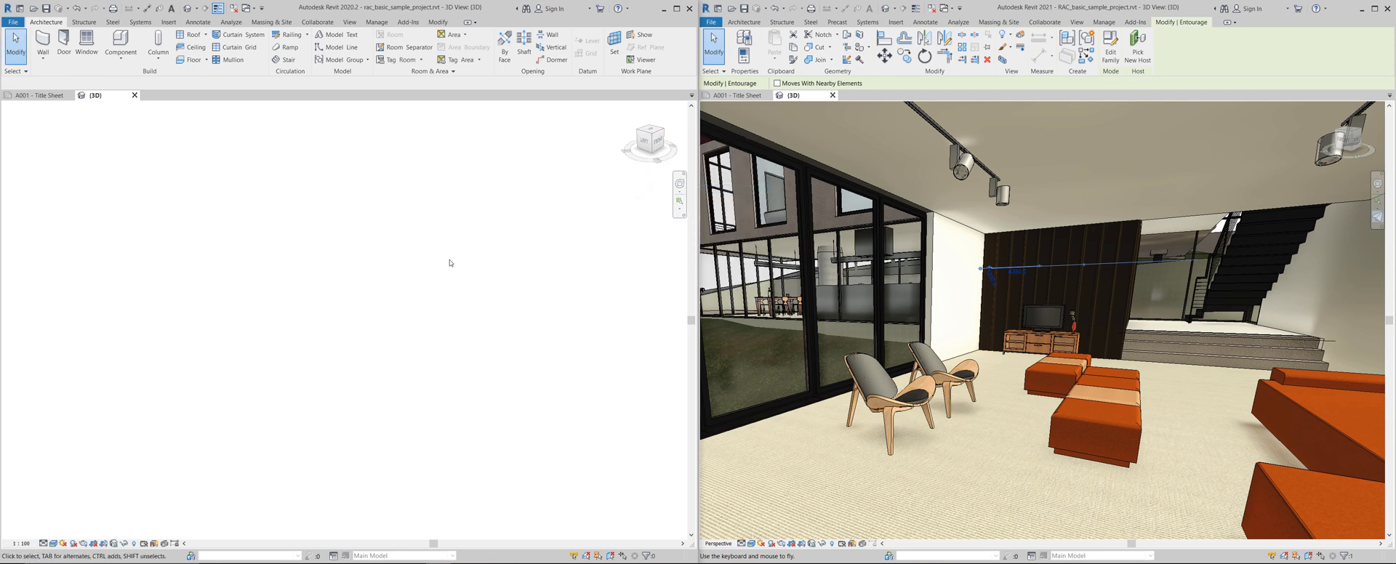
{"action": "mouse_move", "coordinate": [458, 269]}
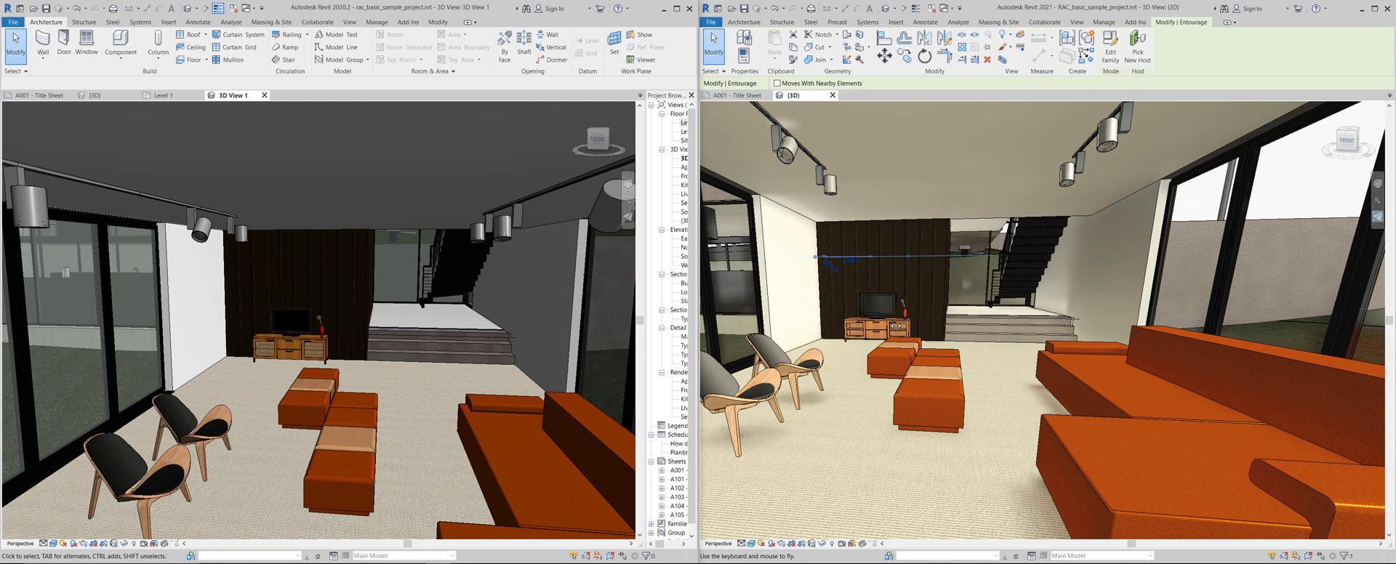
{"action": "mouse_move", "coordinate": [561, 320]}
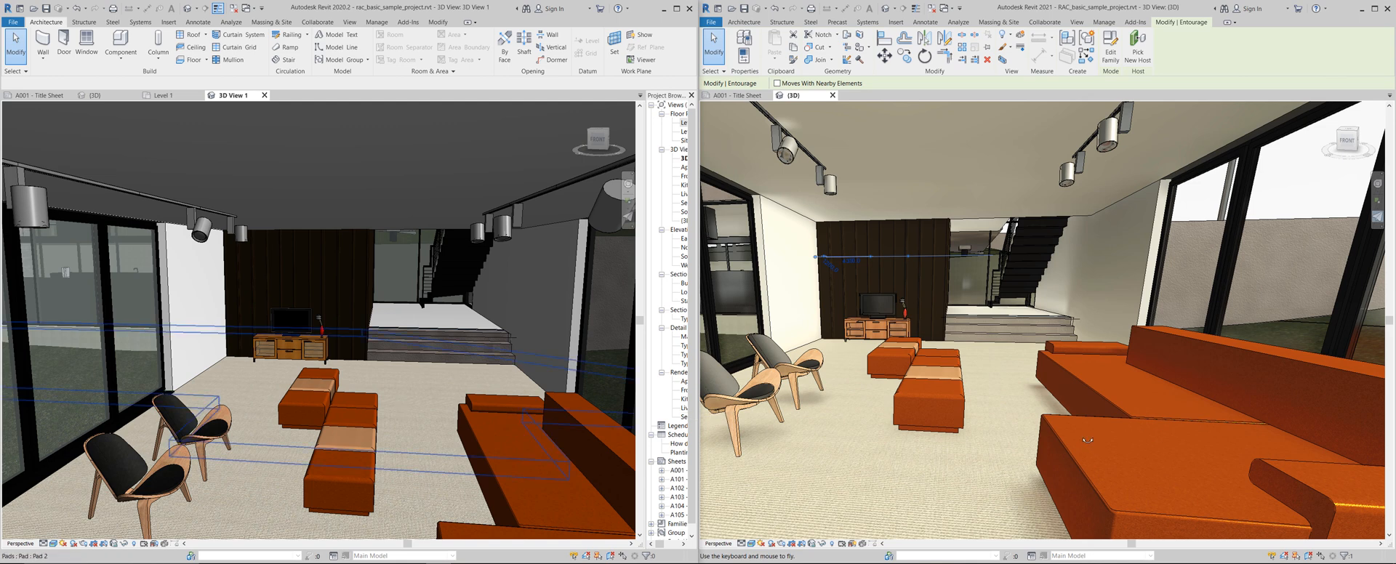
{"action": "mouse_move", "coordinate": [1002, 430]}
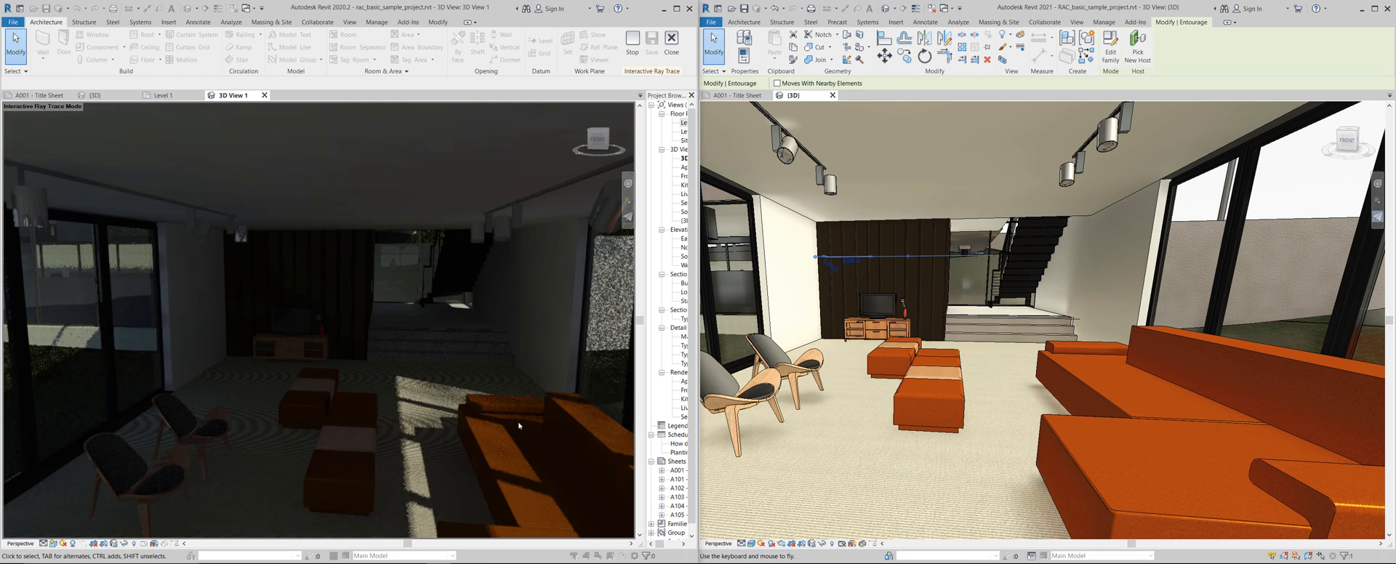
{"action": "mouse_move", "coordinate": [507, 391]}
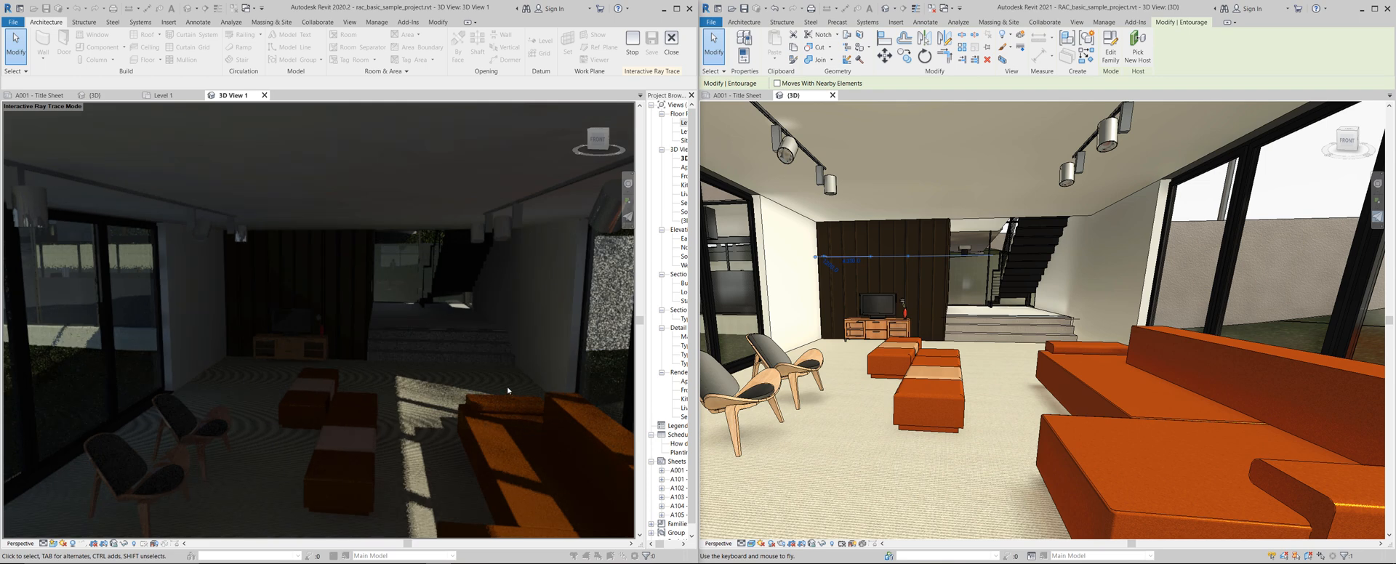
{"action": "mouse_move", "coordinate": [488, 395]}
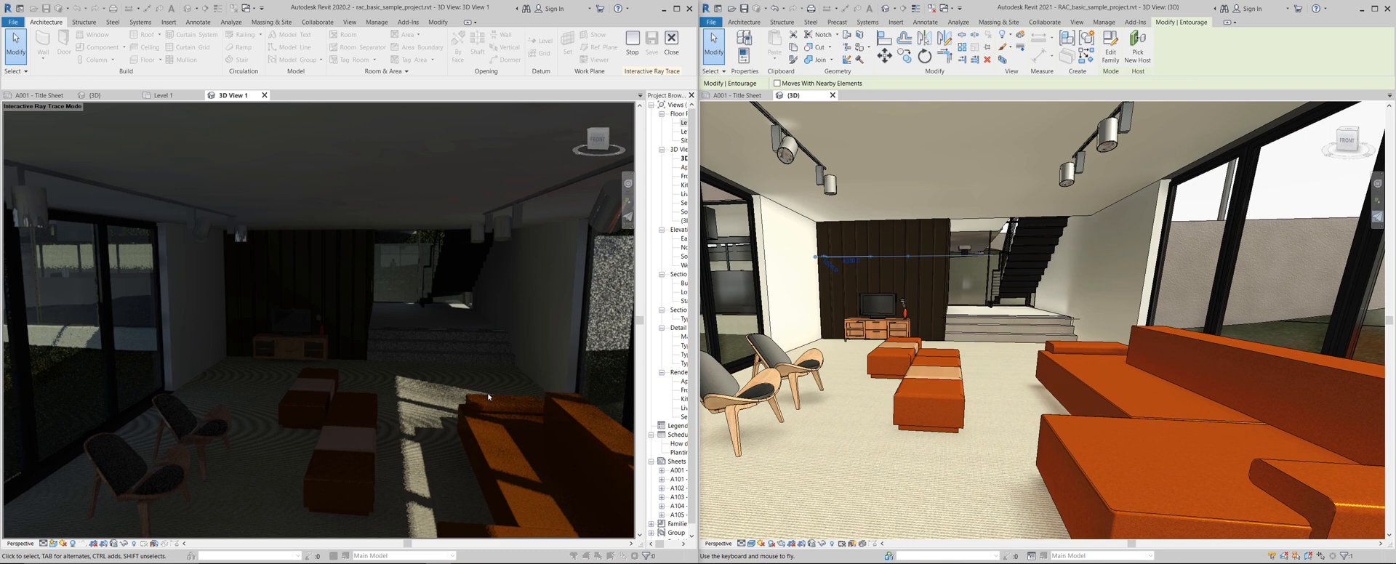
{"action": "mouse_move", "coordinate": [295, 478]}
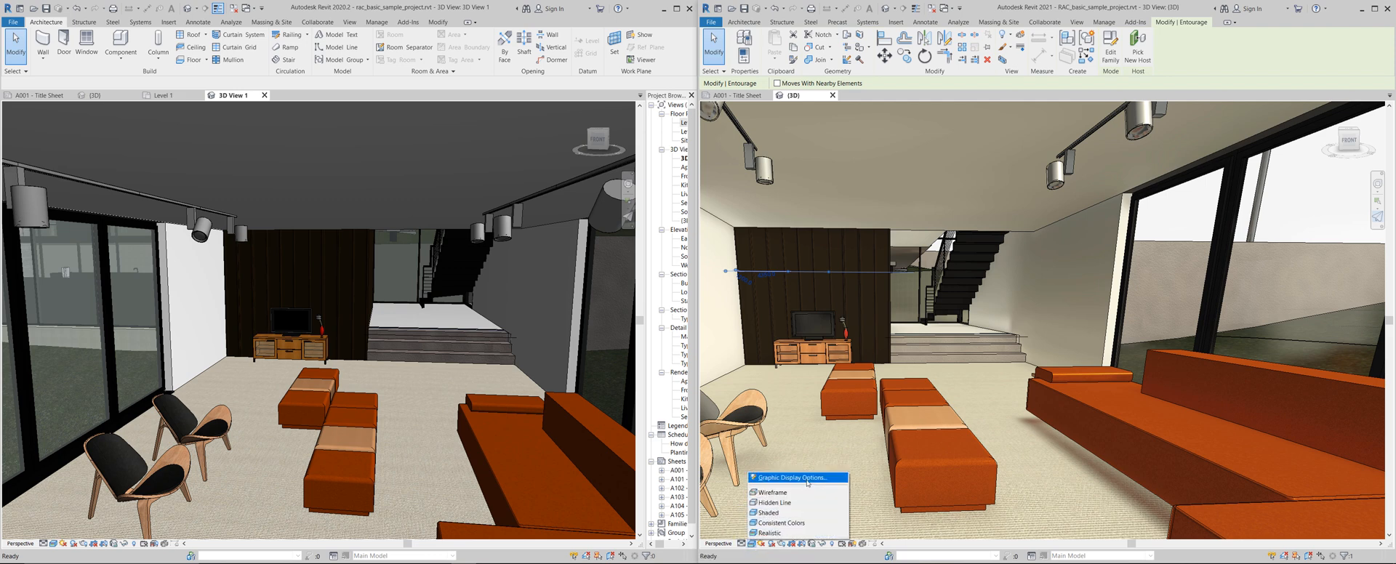
Step: Enable Cast Shadows and Show Ambient Shadows in Graphic Display Options for the 2021 view
{"action": "left_click", "coordinate": [794, 478]}
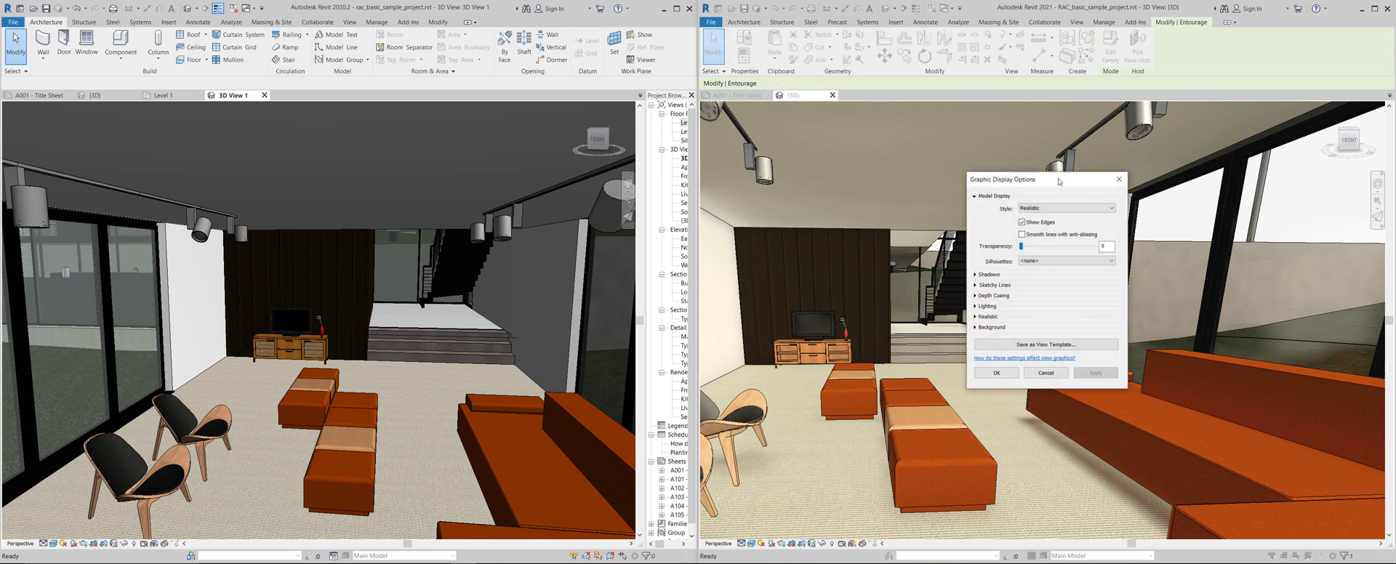
{"action": "left_click", "coordinate": [986, 273]}
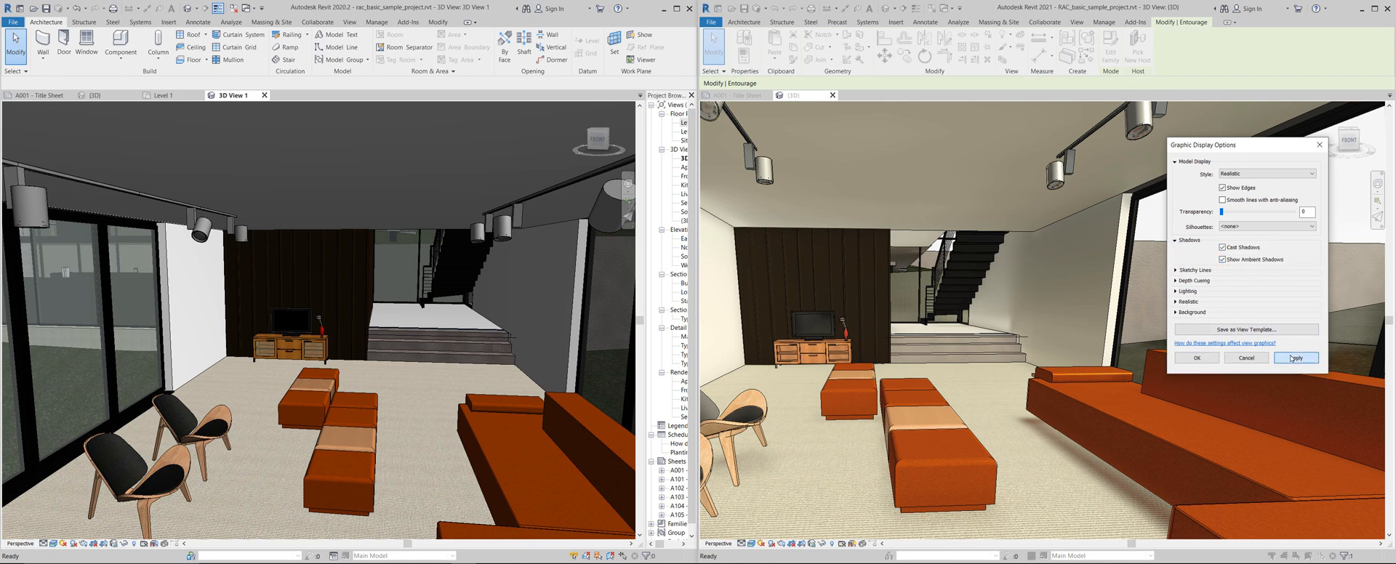
{"action": "left_click", "coordinate": [1295, 358]}
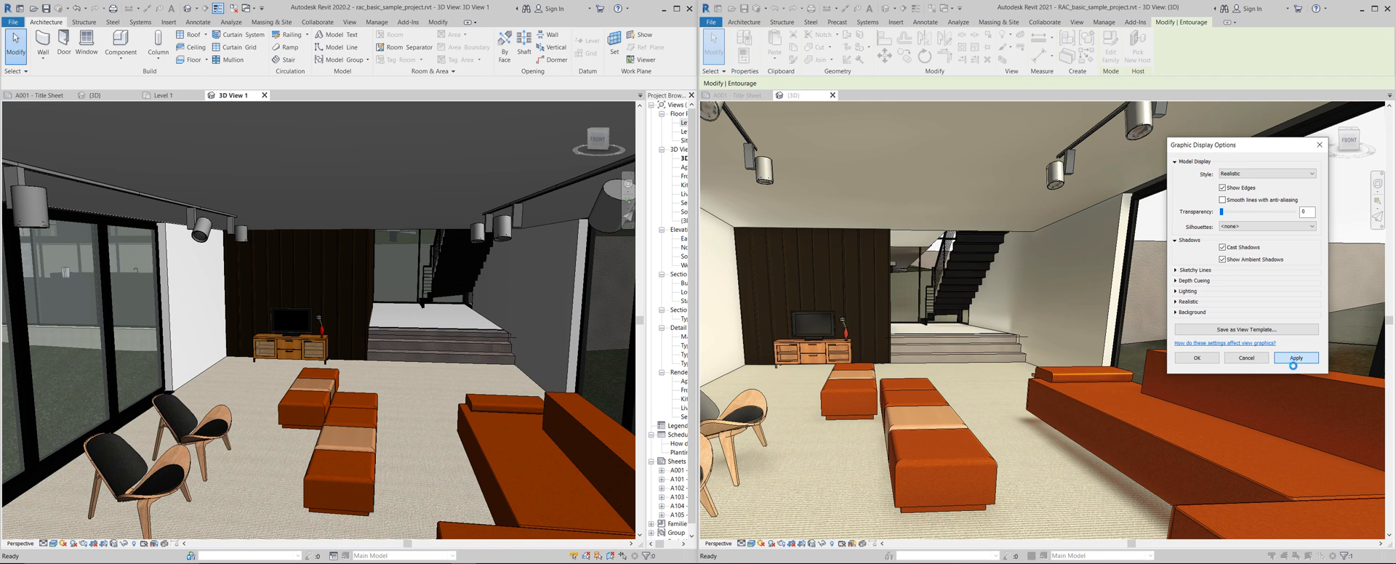
{"action": "left_click", "coordinate": [1295, 356]}
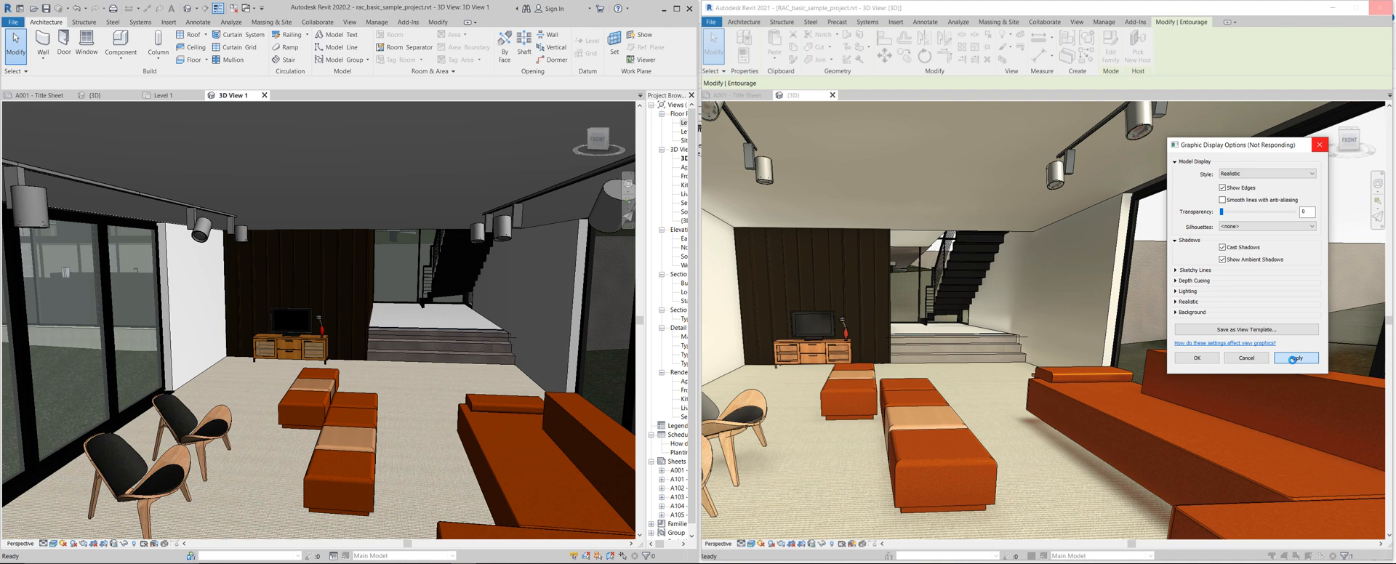
Step: Bring up Graphic Display Options for the 2020 view to match the shadow settings
{"action": "left_click", "coordinate": [1295, 357]}
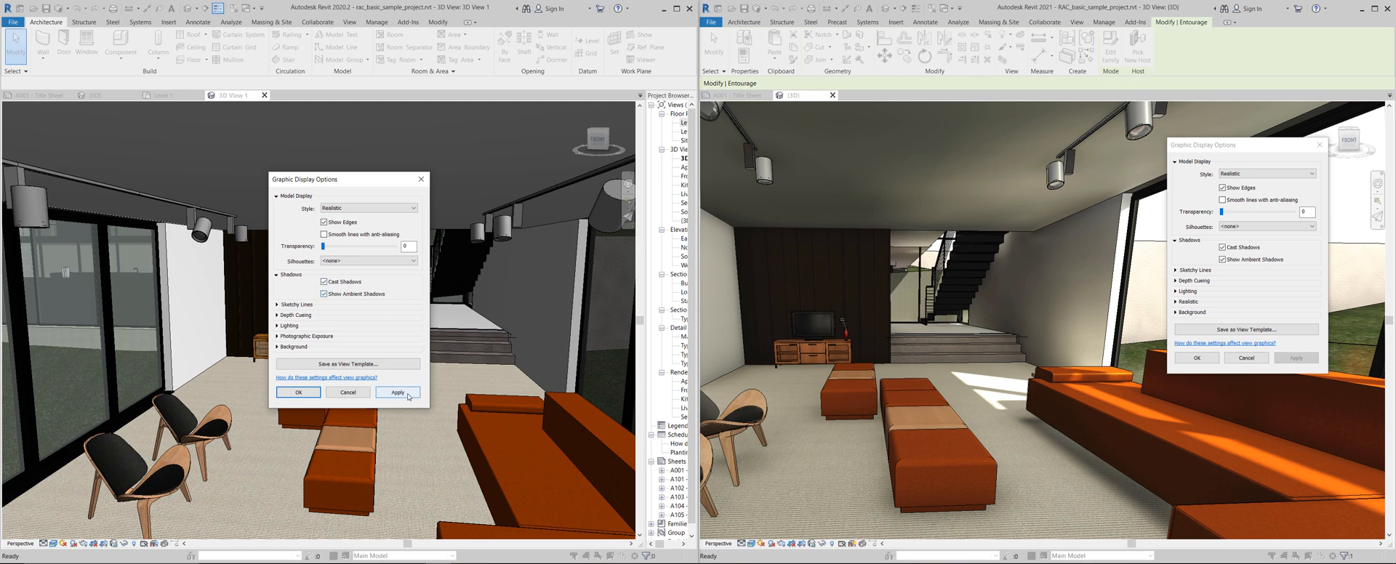
Step: Apply cast and ambient shadows to the Revit 2020 living-room view
{"action": "left_click", "coordinate": [398, 393]}
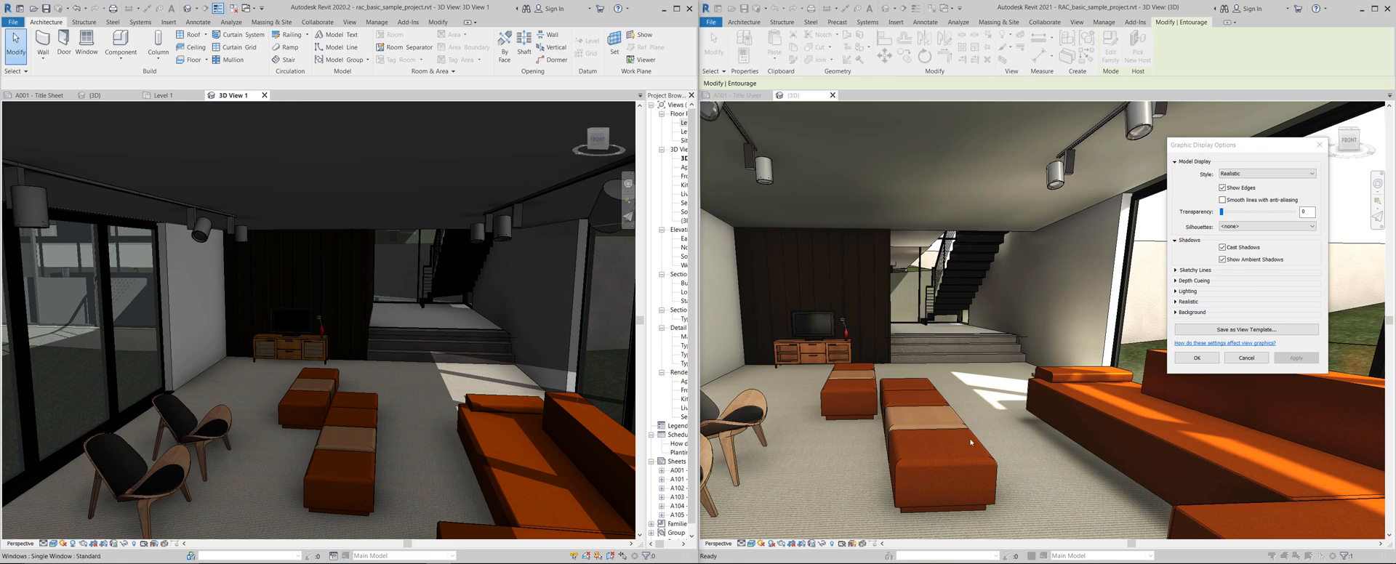
{"action": "mouse_move", "coordinate": [1045, 435]}
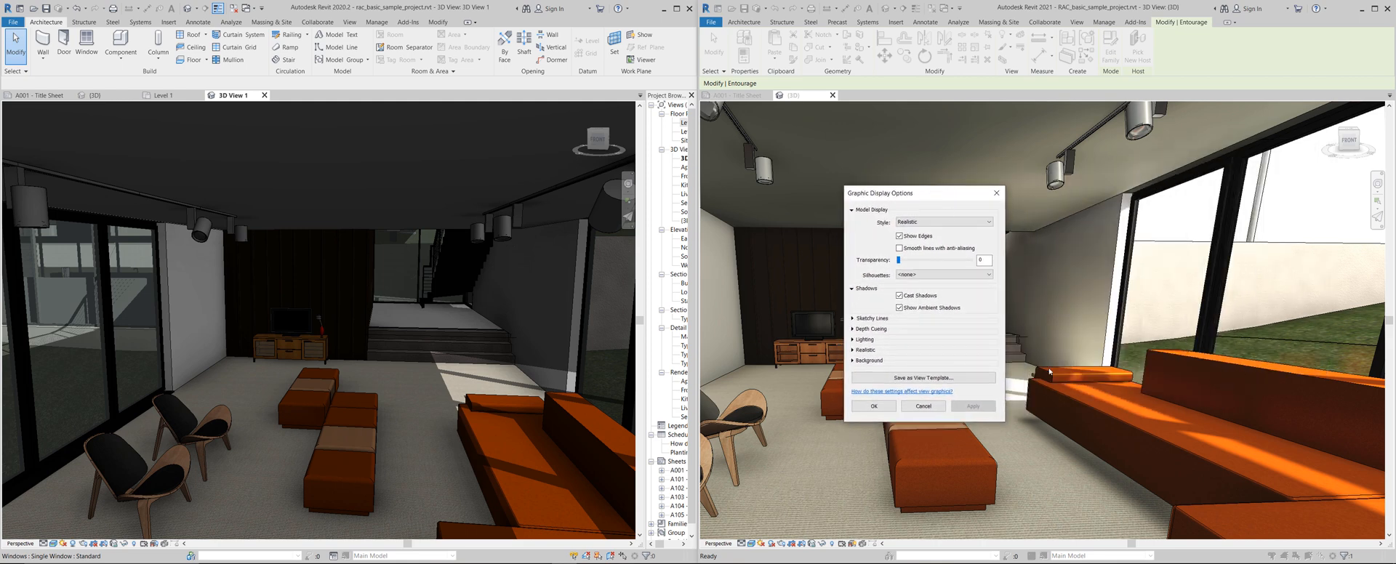
{"action": "mouse_move", "coordinate": [854, 339]}
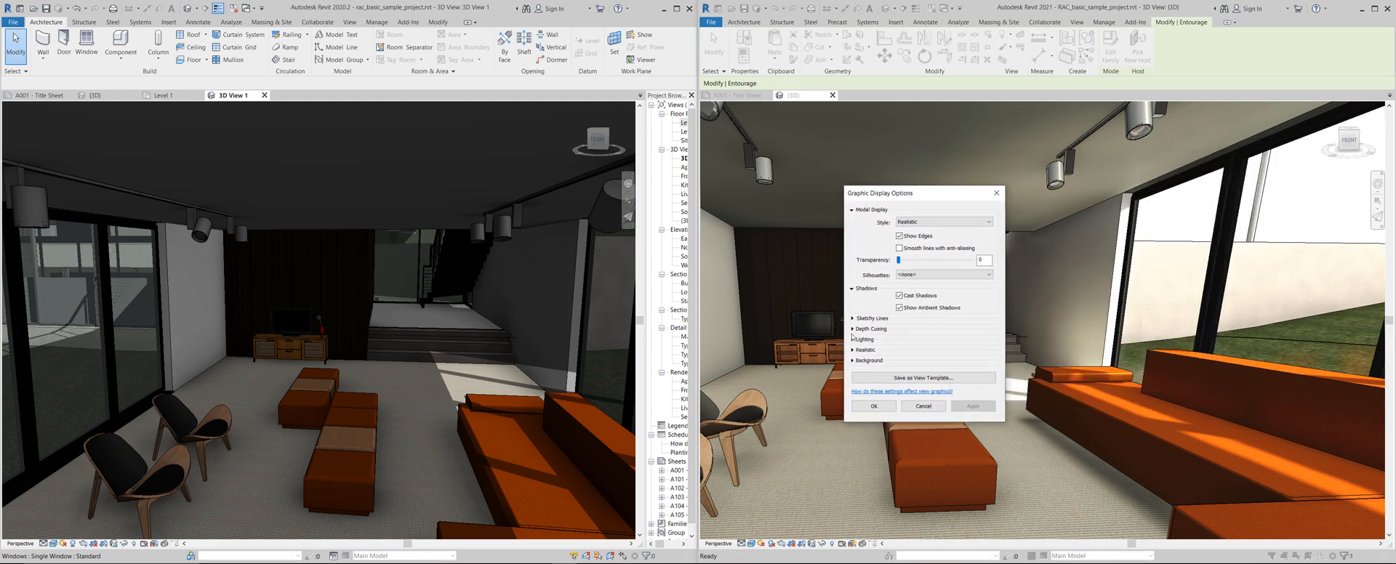
Step: Raise the Ambient Light slider under Lighting and apply it to the 2021 view
{"action": "left_click", "coordinate": [862, 338]}
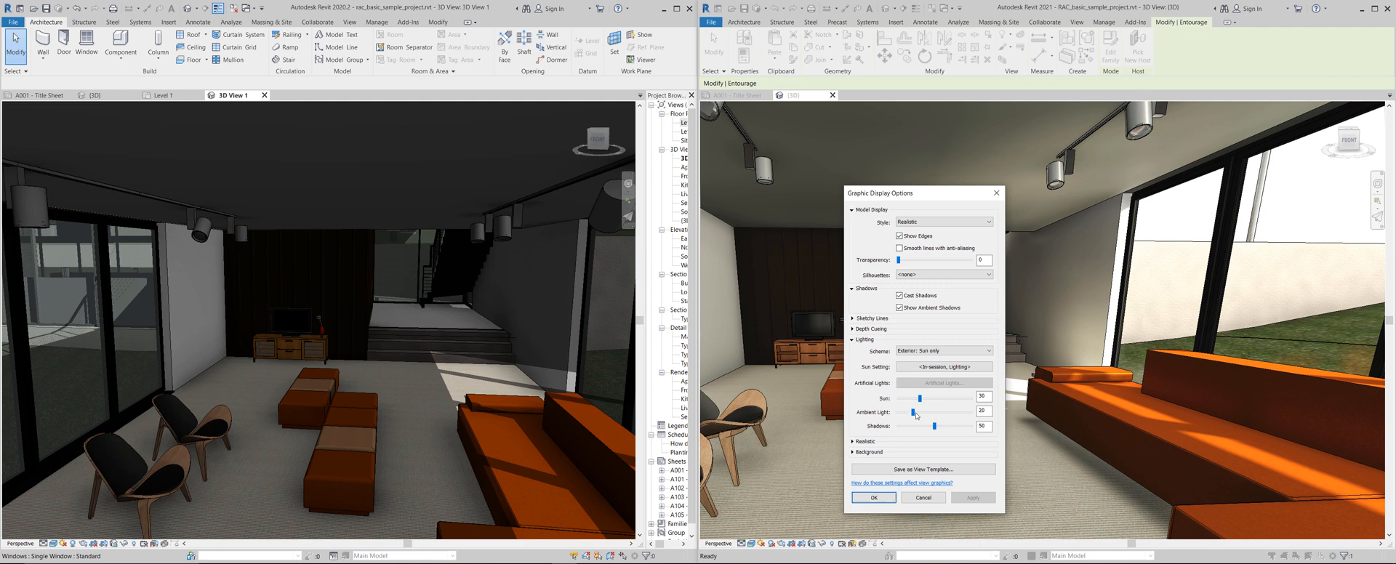
{"action": "left_click_drag", "start_coordinate": [916, 415], "coordinate": [924, 414]}
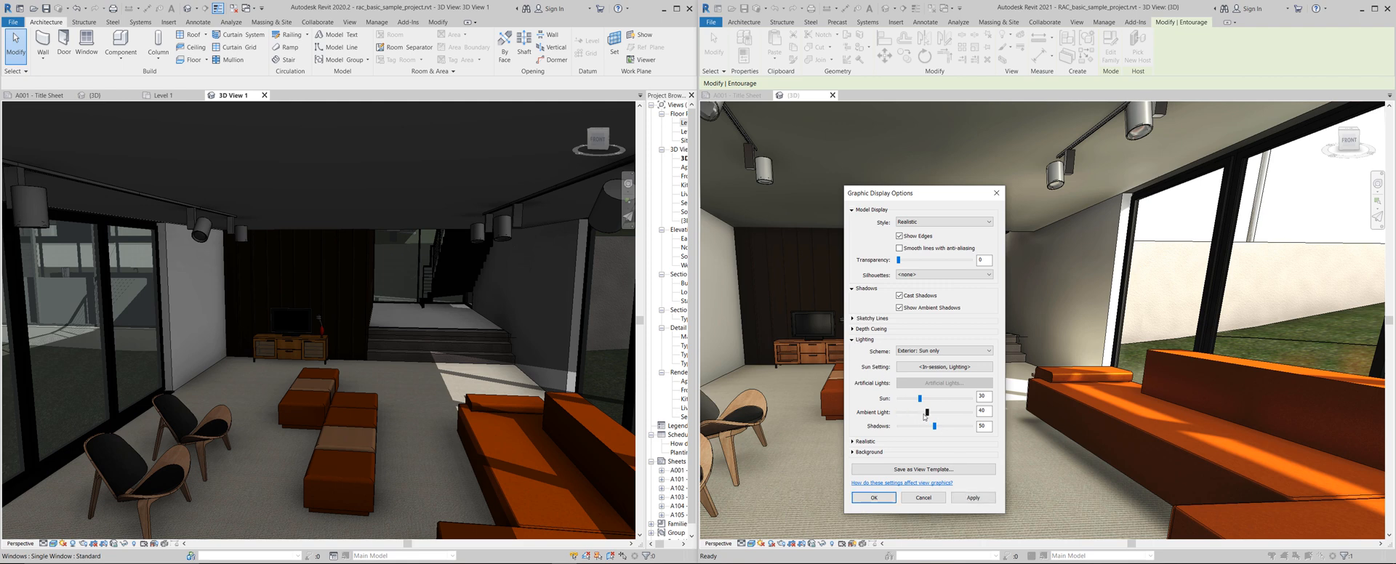
{"action": "left_click", "coordinate": [972, 497]}
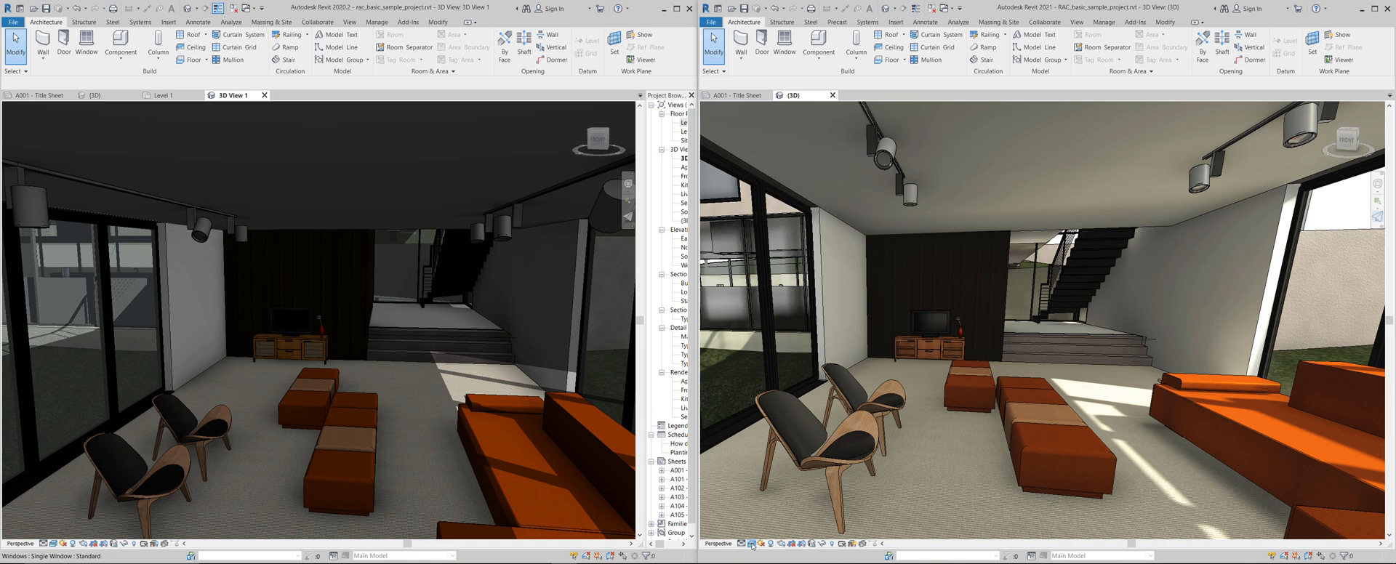
Step: Uncheck Show Edges in Graphic Display Options and apply it to the 2021 realistic view
{"action": "left_click", "coordinate": [752, 544]}
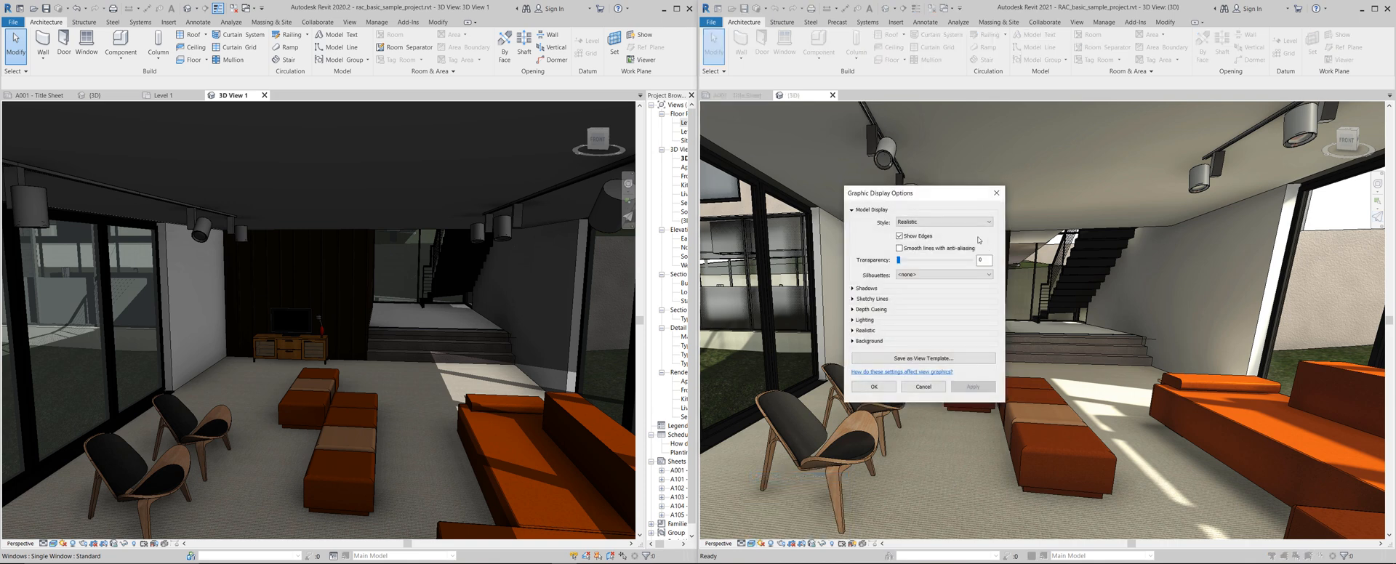
{"action": "left_click", "coordinate": [898, 236]}
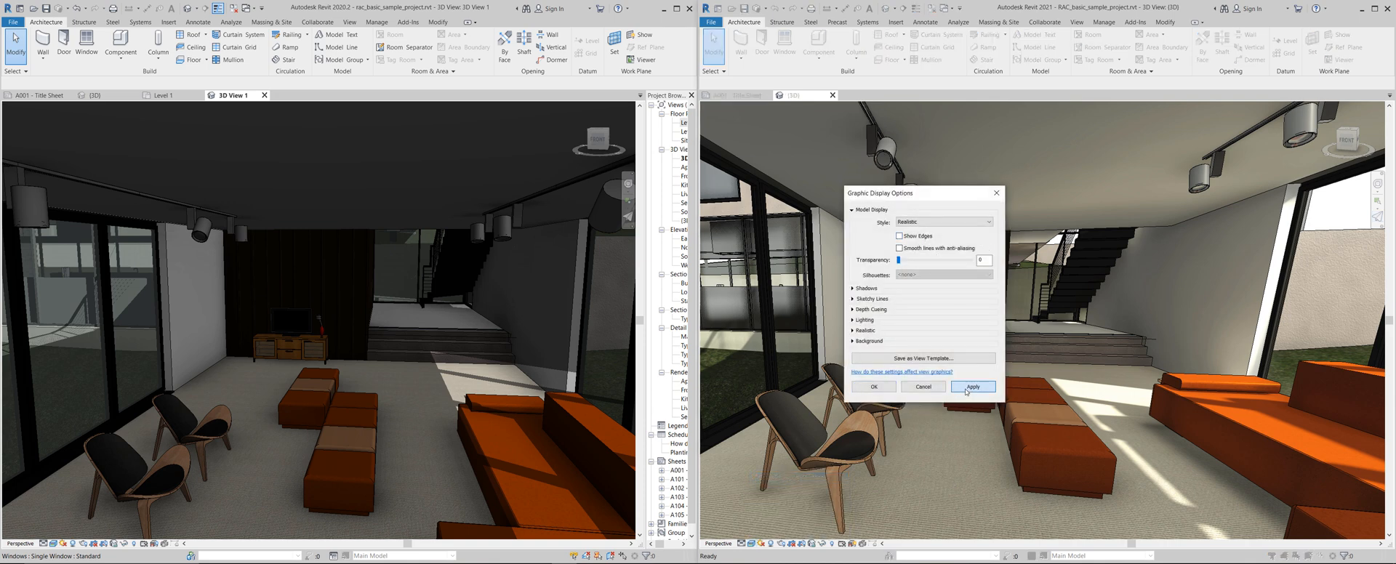
{"action": "left_click", "coordinate": [973, 387]}
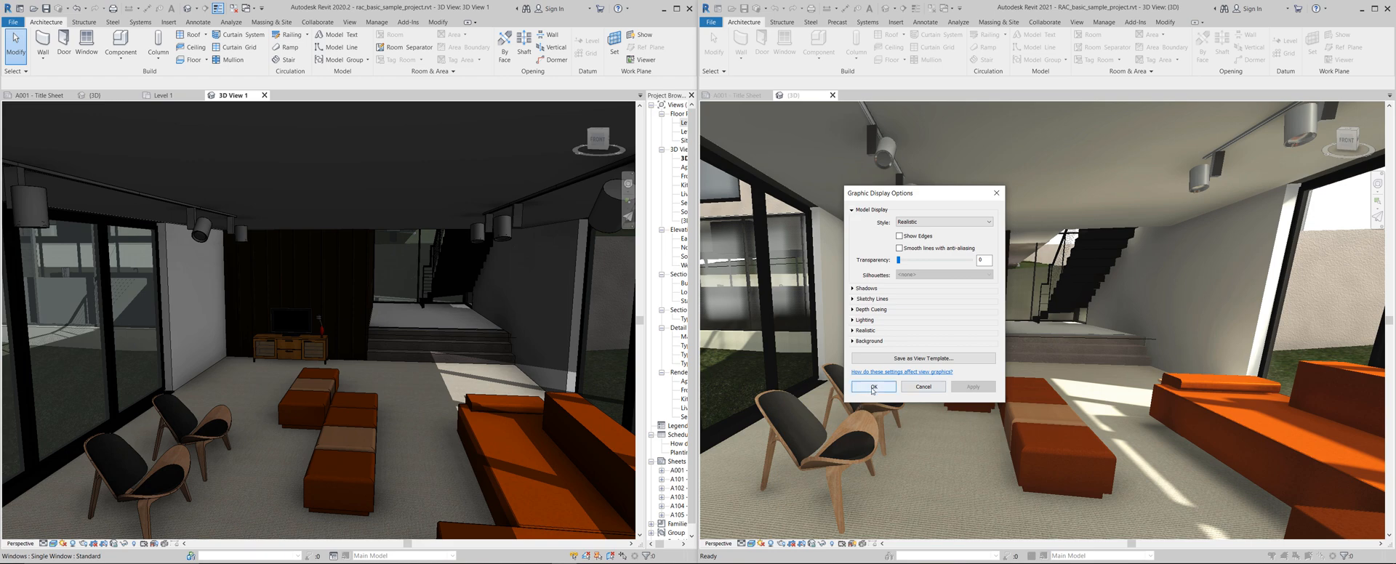
{"action": "left_click", "coordinate": [872, 386]}
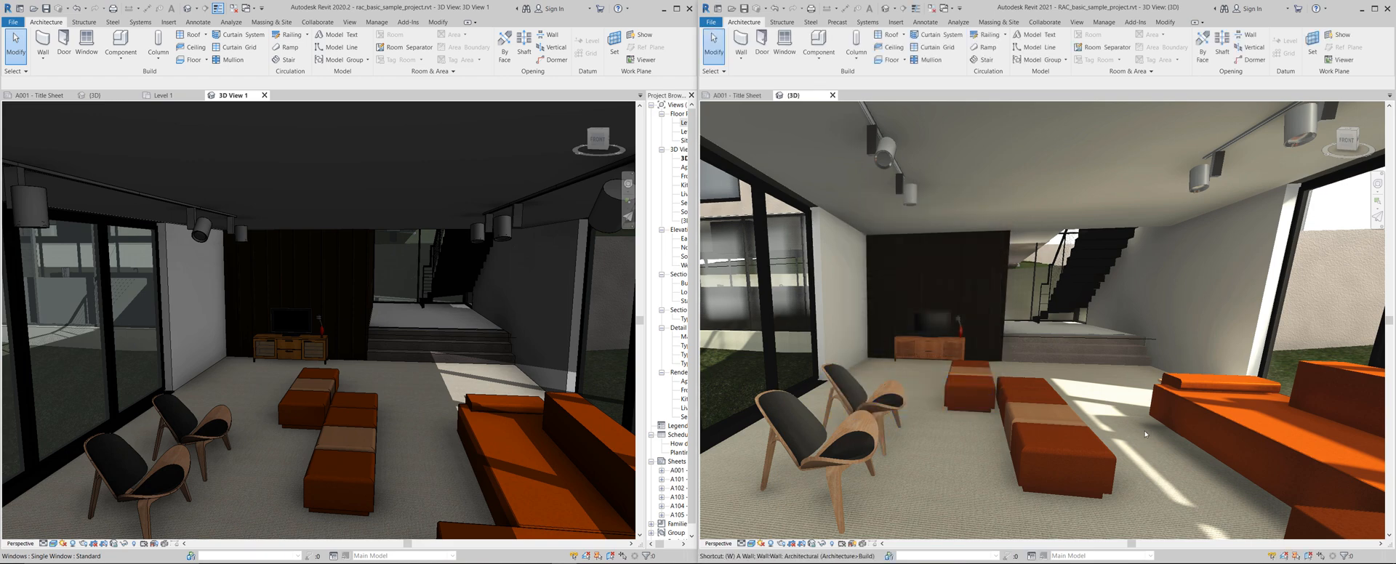
Step: Move the 2021 viewpoint toward the chairs near floor level and out to the terrace
{"action": "left_click_drag", "start_coordinate": [1144, 435], "coordinate": [1173, 368]}
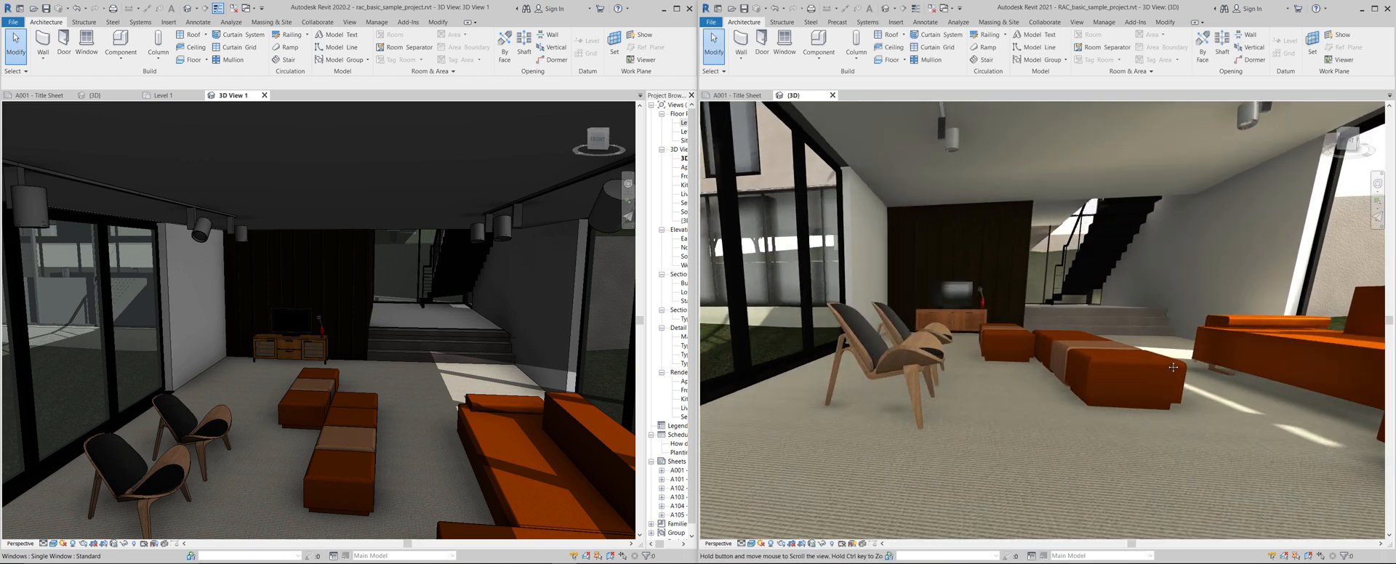
{"action": "left_click_drag", "start_coordinate": [1175, 368], "coordinate": [1125, 402]}
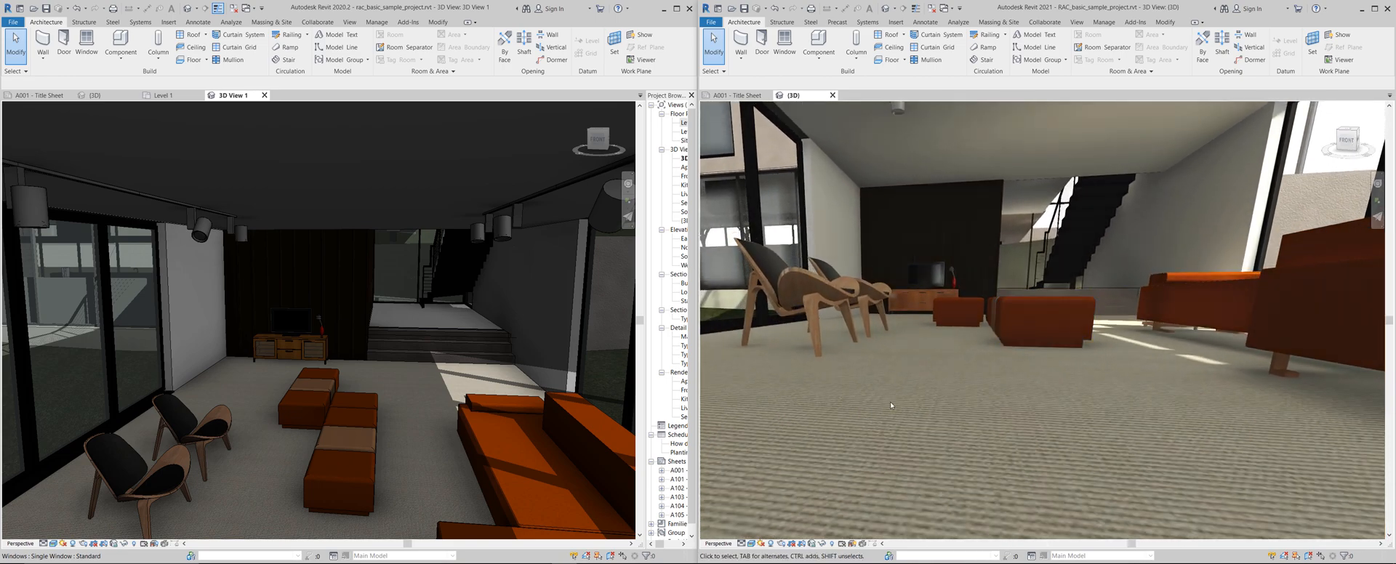
{"action": "scroll", "scroll_direction": "down", "scroll_amount": 3}
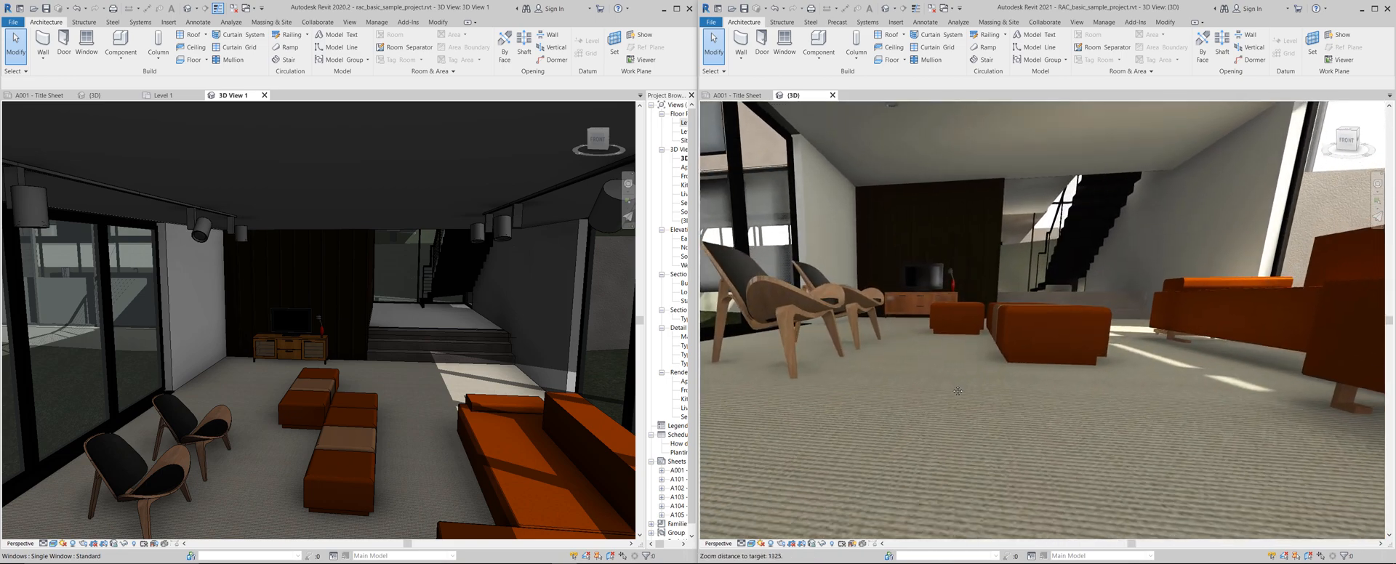
{"action": "scroll", "scroll_direction": "down", "scroll_amount": 3}
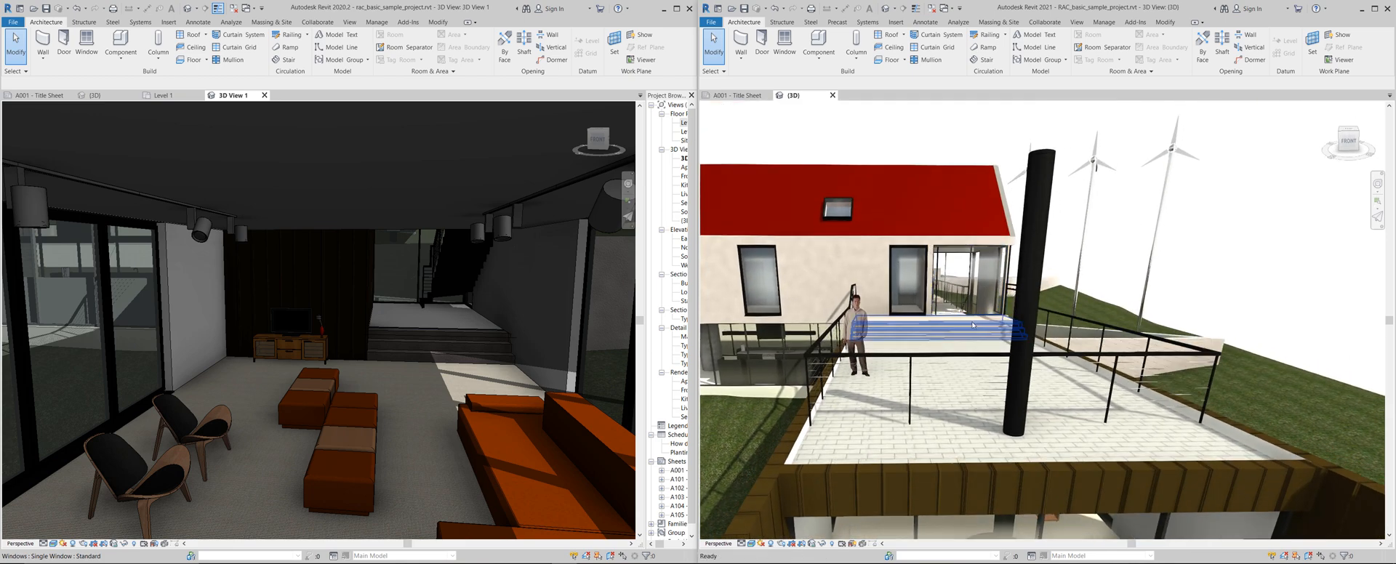
{"action": "mouse_move", "coordinate": [970, 324]}
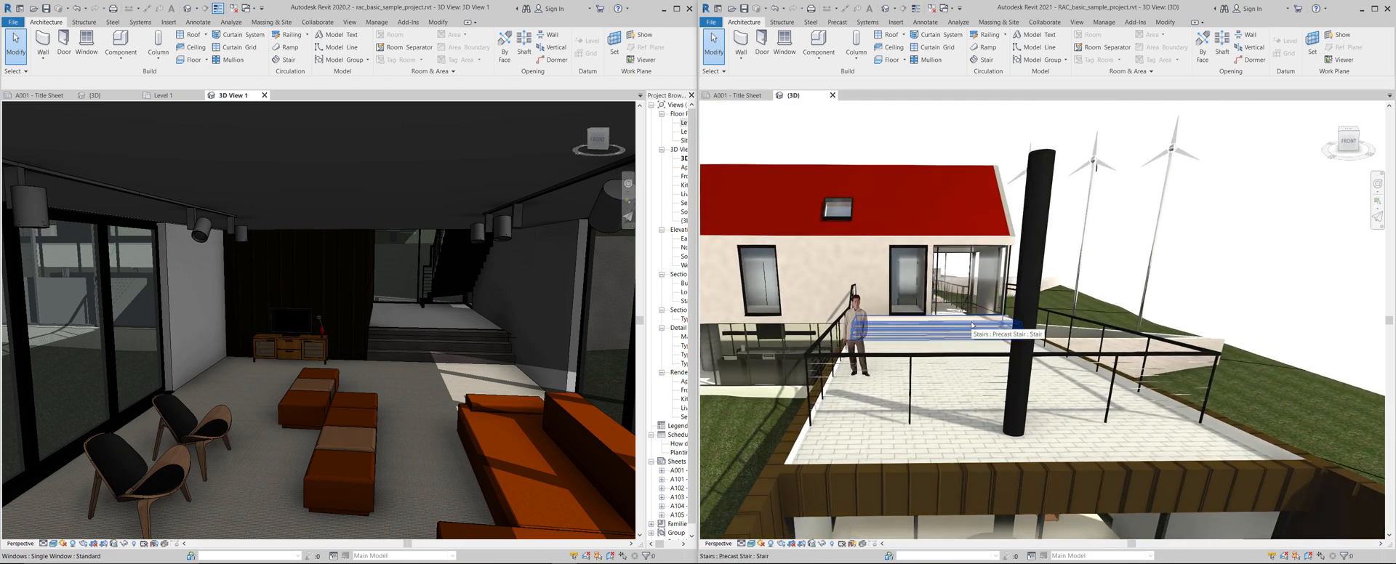